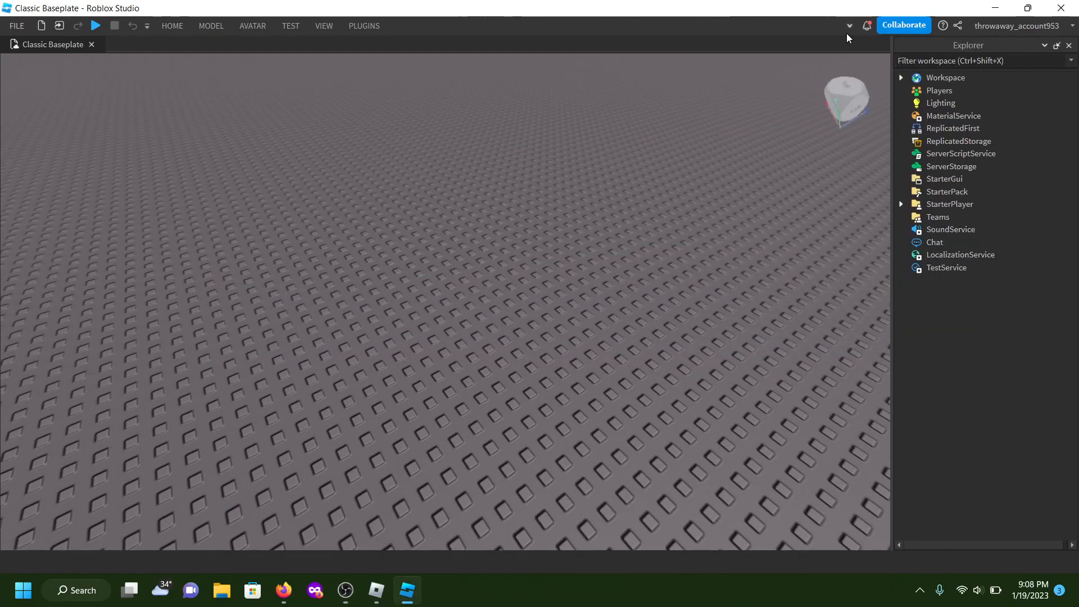
Expand the HOME ribbon to reveal the building tools over the Classic Baseplate
{"action": "left_click", "coordinate": [172, 26]}
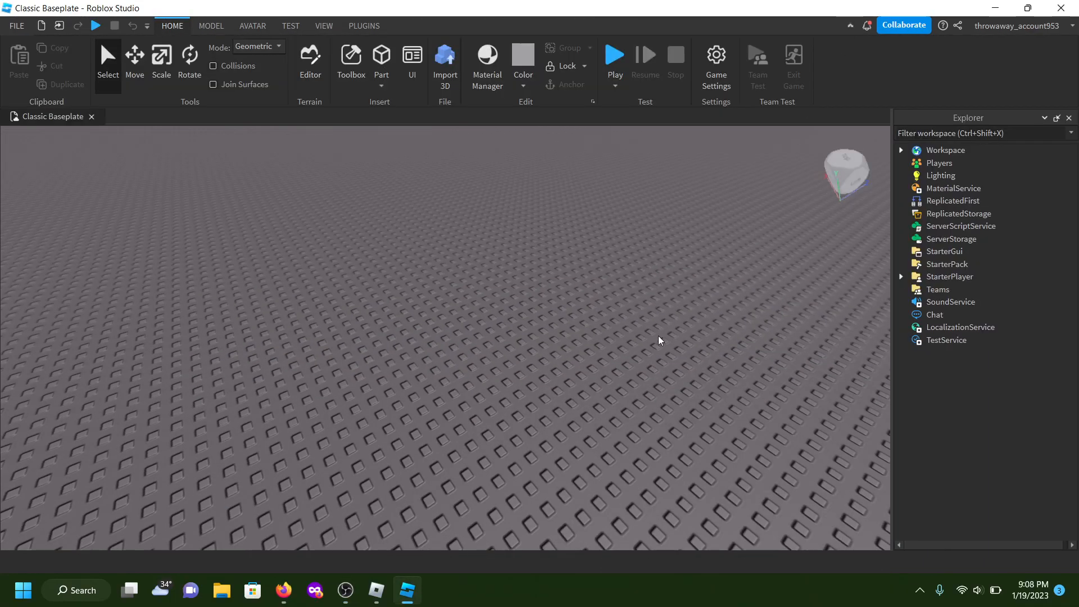
{"action": "left_click", "coordinate": [353, 590]}
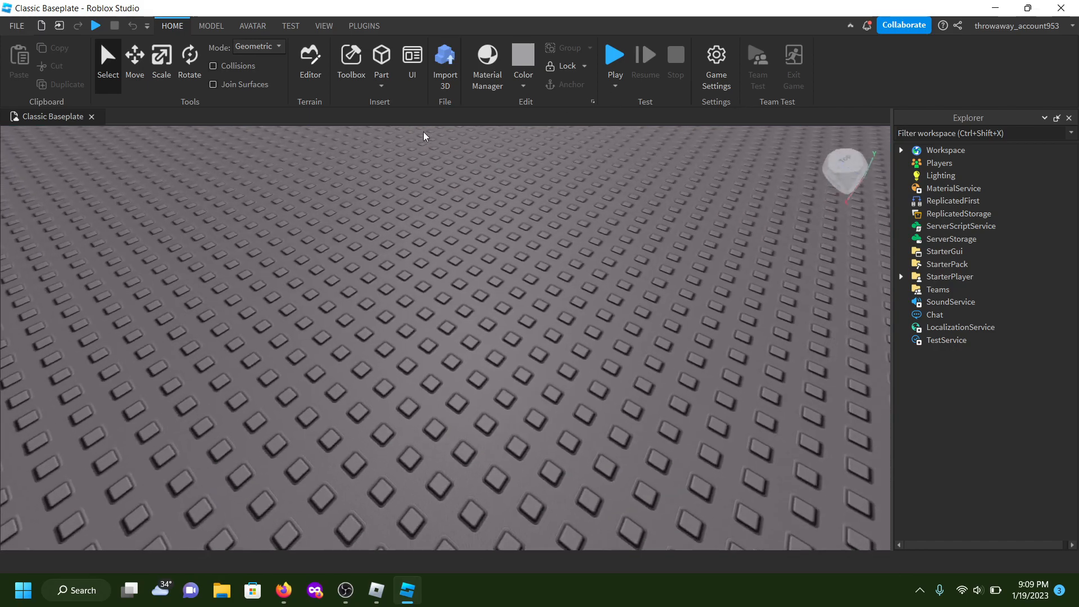
Insert a Sphere part from the HOME tab's Part dropdown
{"action": "left_click", "coordinate": [381, 54]}
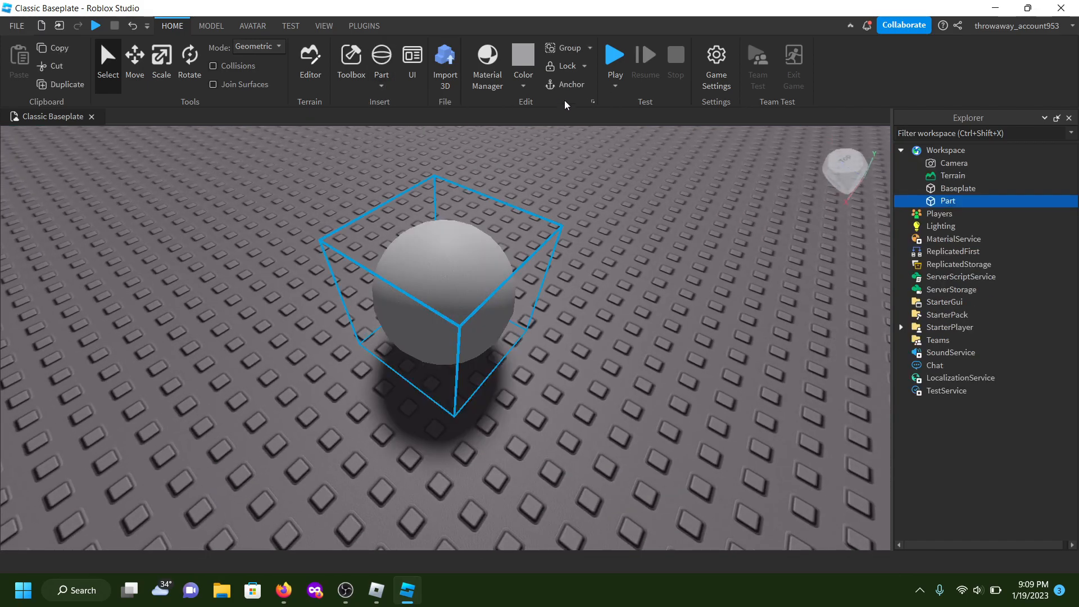
{"action": "left_click", "coordinate": [565, 84]}
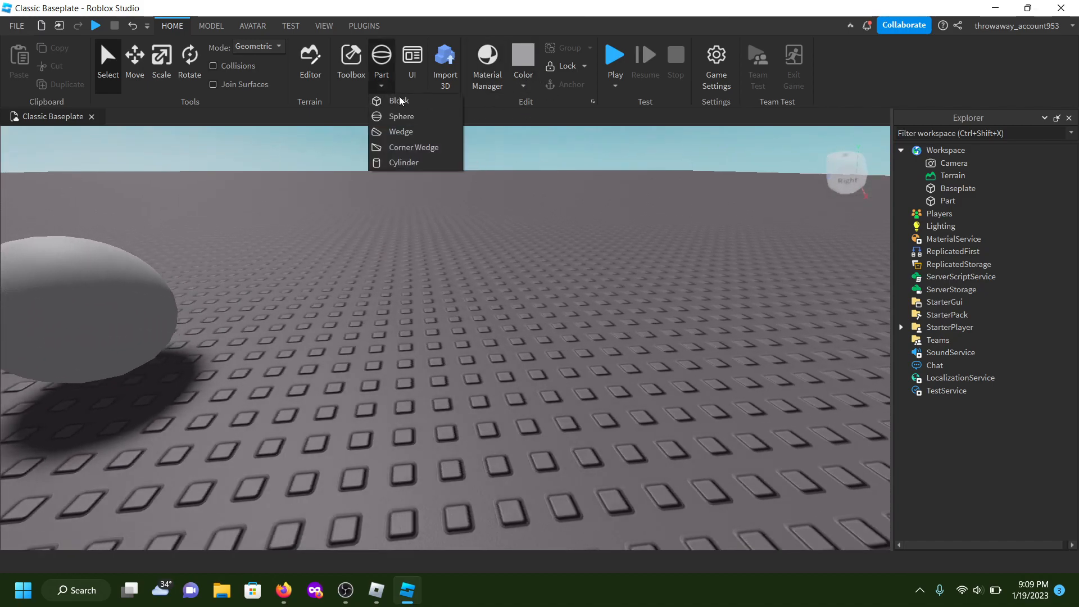
Add a Block part beside the sphere
{"action": "left_click", "coordinate": [391, 101]}
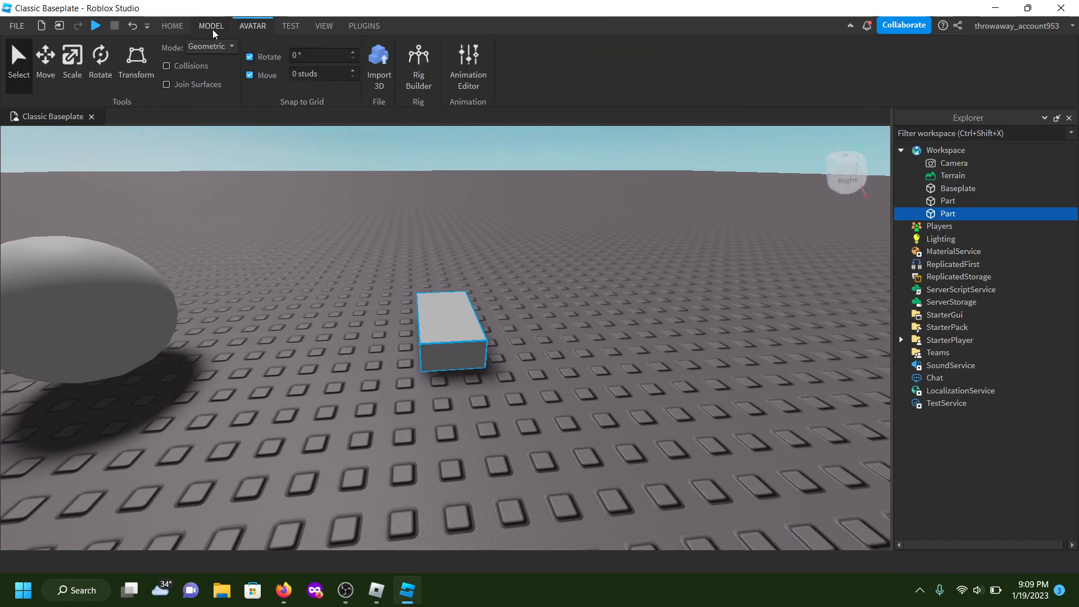
{"action": "left_click", "coordinate": [211, 26]}
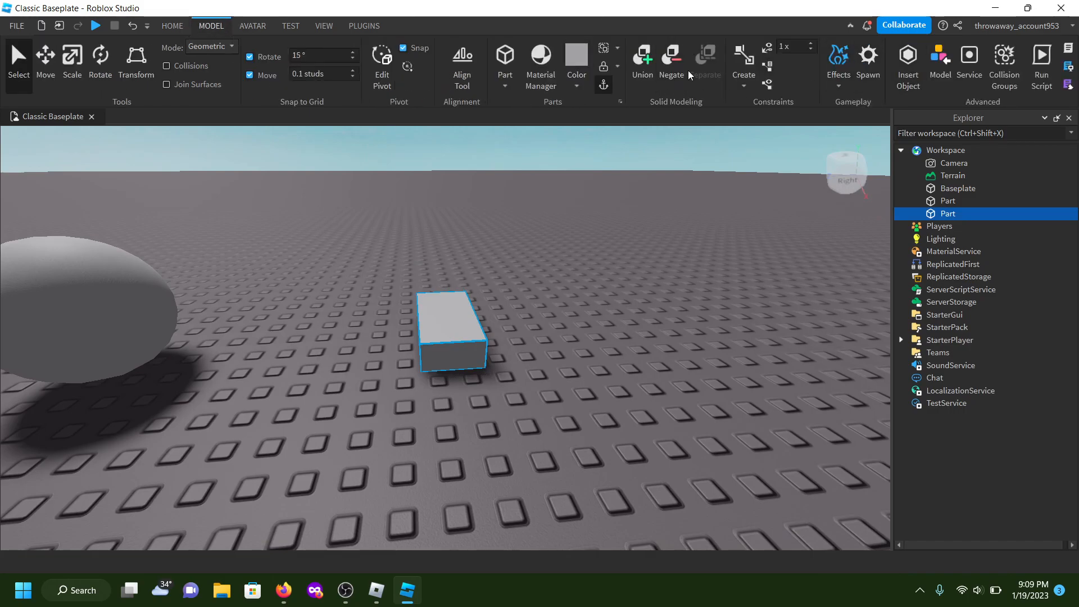
{"action": "left_click", "coordinate": [671, 56]}
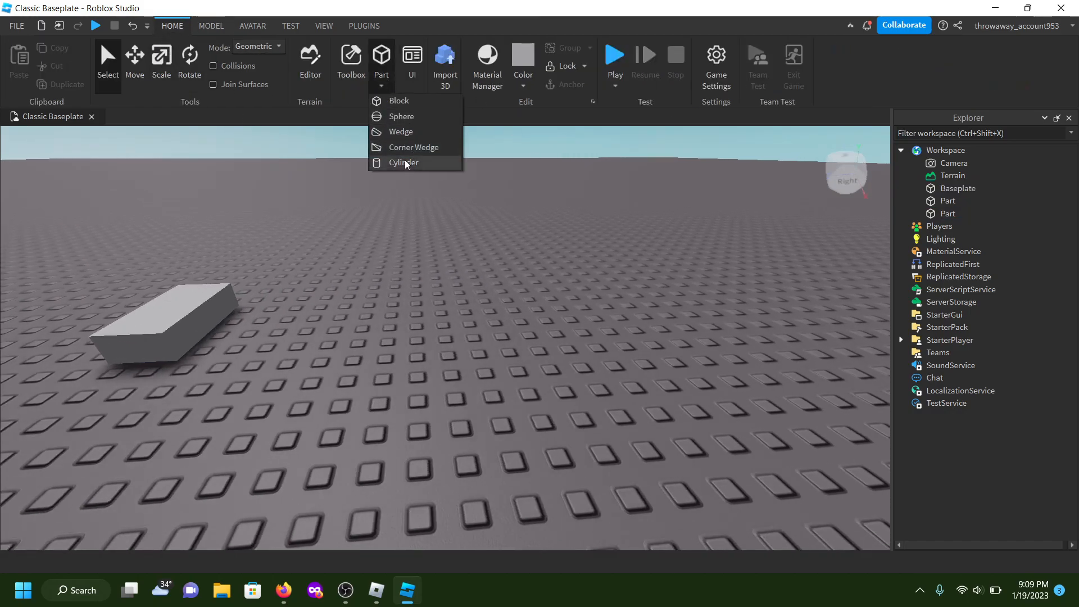
Add a Cylinder, try scaling and moving it, then delete the cylinders
{"action": "left_click", "coordinate": [403, 162]}
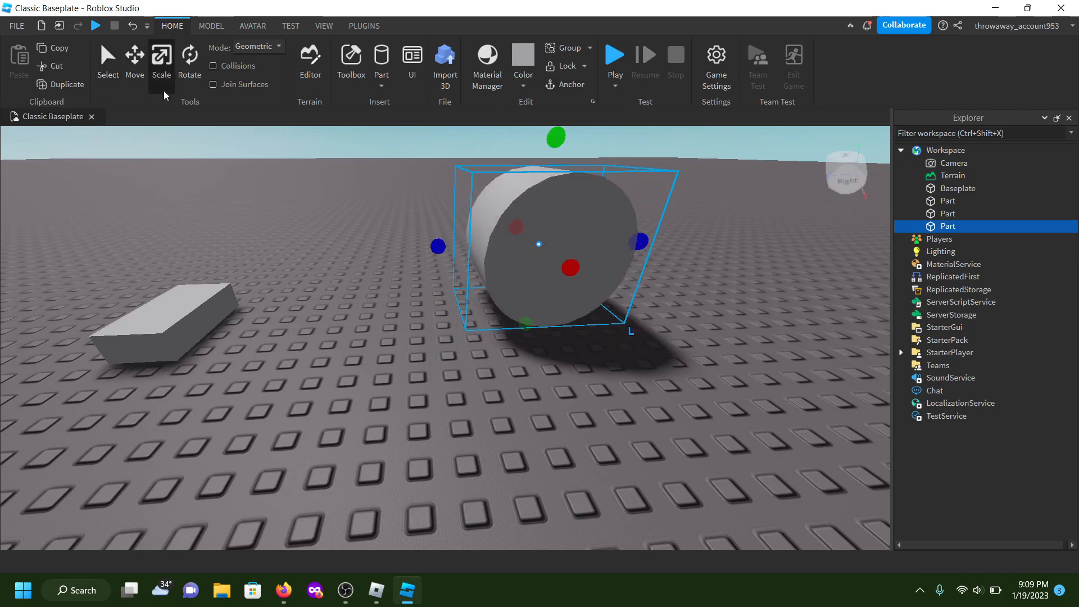
{"action": "left_click", "coordinate": [134, 59]}
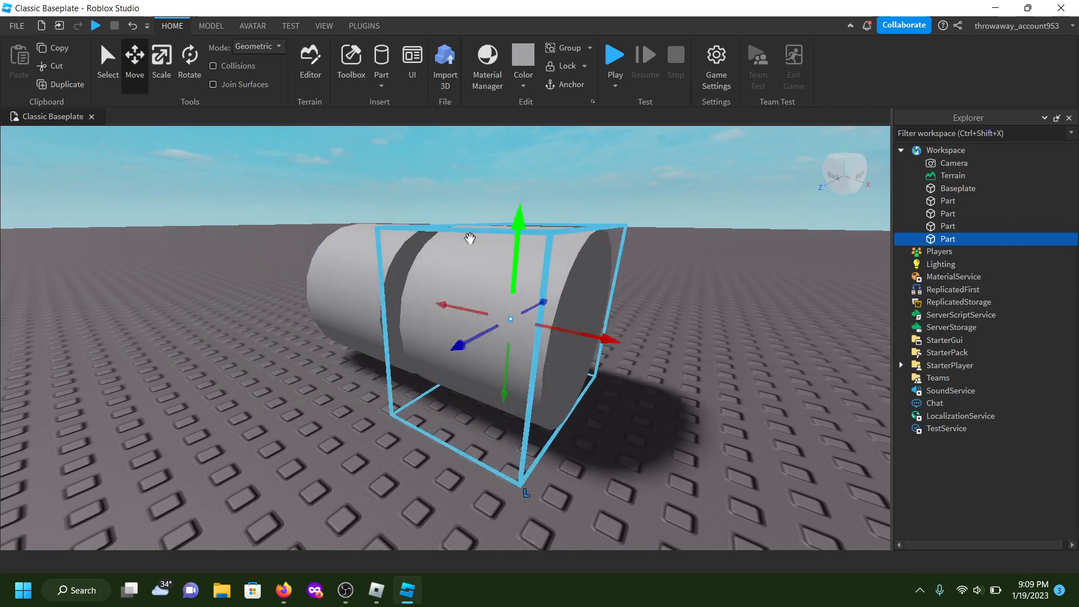
{"action": "left_click", "coordinate": [161, 61]}
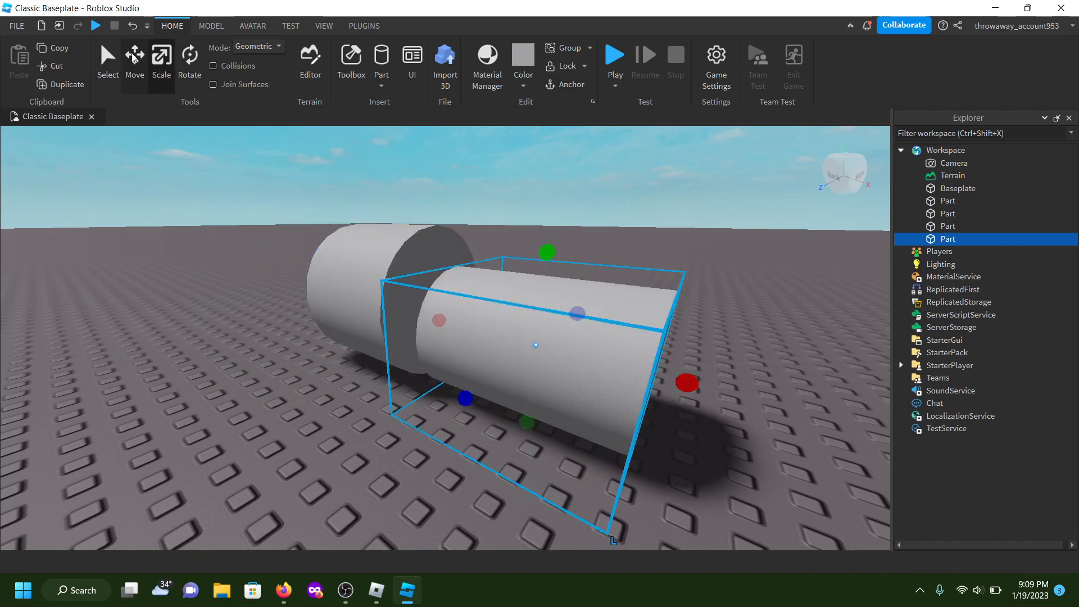
{"action": "left_click", "coordinate": [211, 26]}
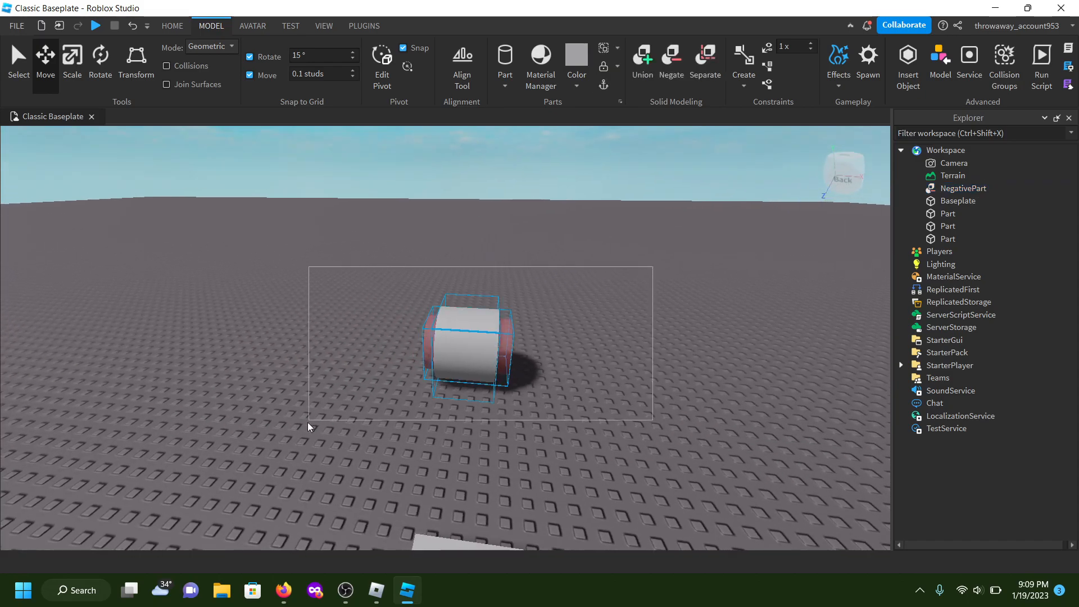
{"action": "left_click", "coordinate": [642, 57]}
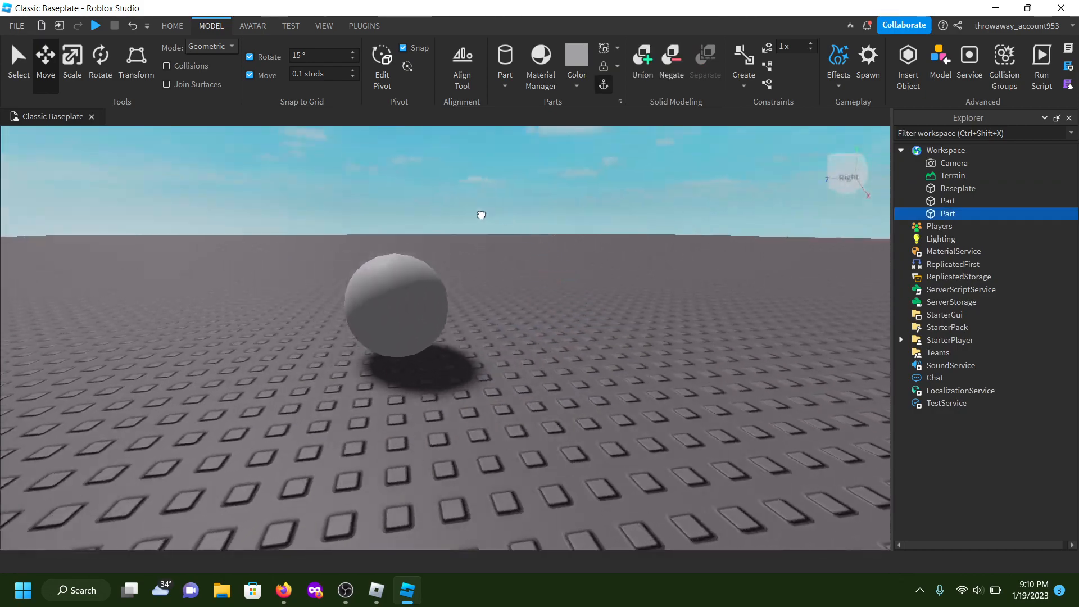
Turn the block into three transparent panels coloured blue, white and red around the sphere
{"action": "left_click", "coordinate": [324, 25]}
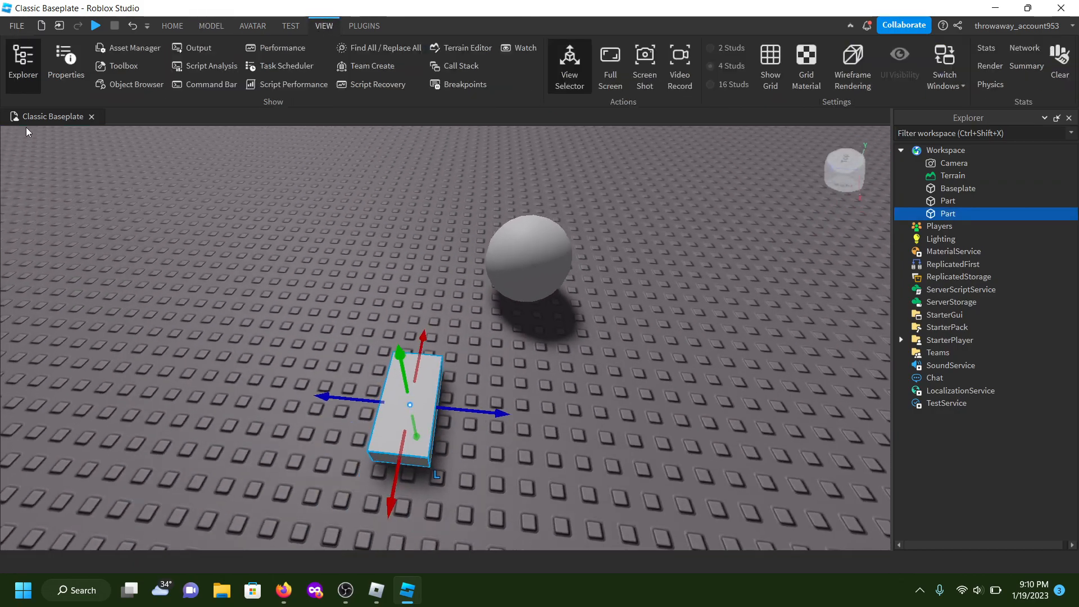
{"action": "left_click", "coordinate": [65, 72]}
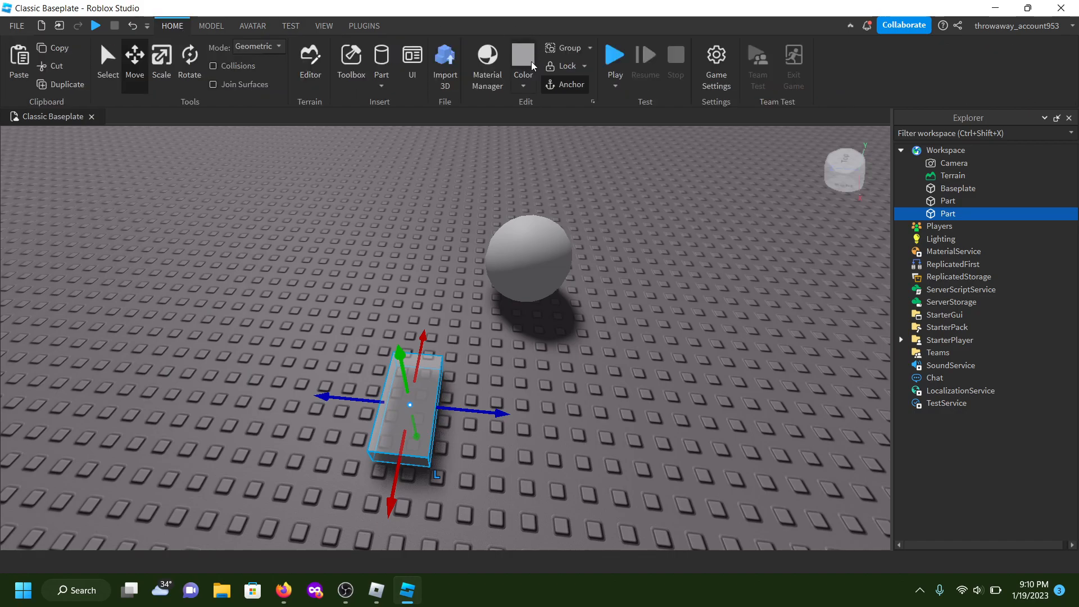
{"action": "left_click", "coordinate": [524, 56]}
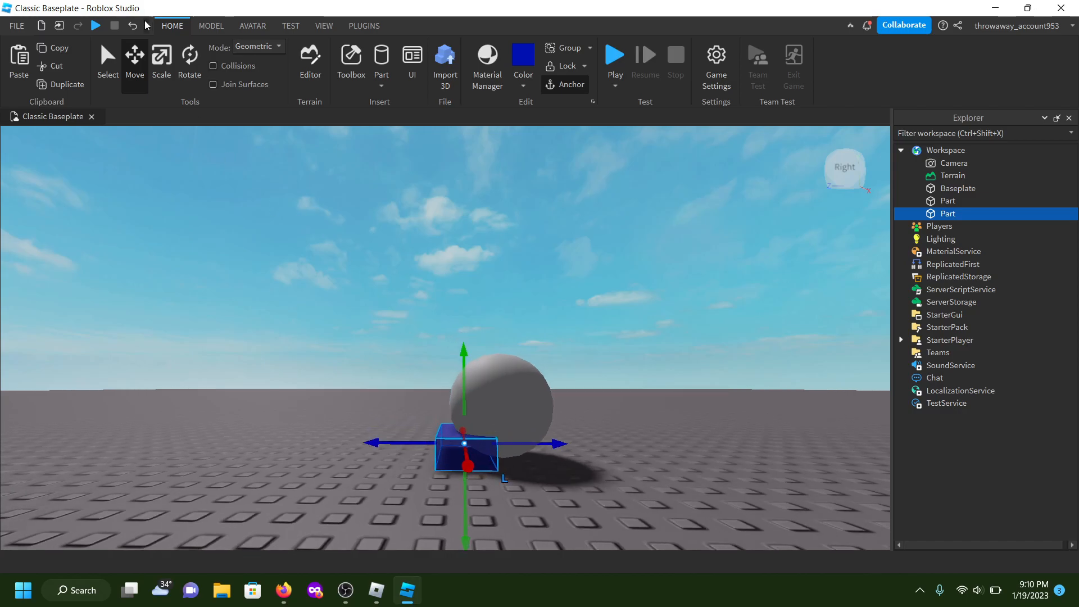
{"action": "left_click", "coordinate": [161, 60]}
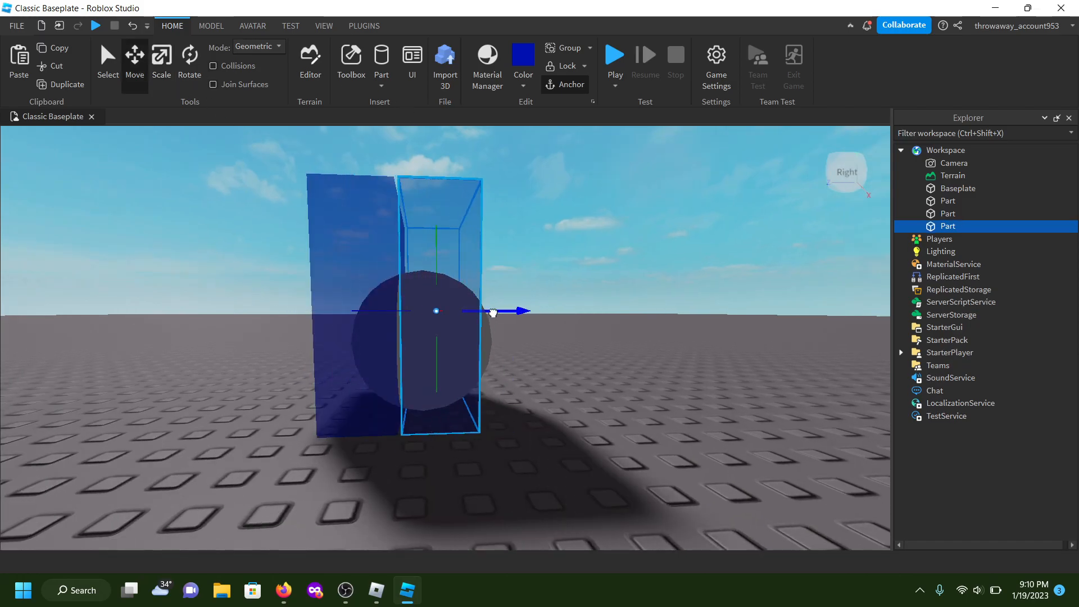
{"action": "left_click", "coordinate": [523, 54]}
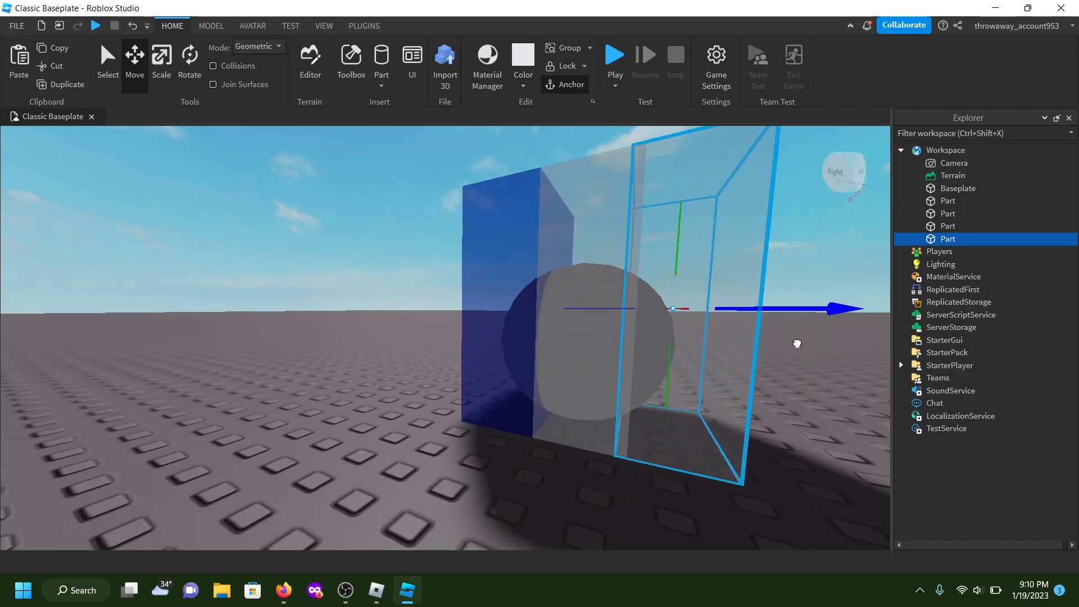
{"action": "left_click", "coordinate": [524, 55]}
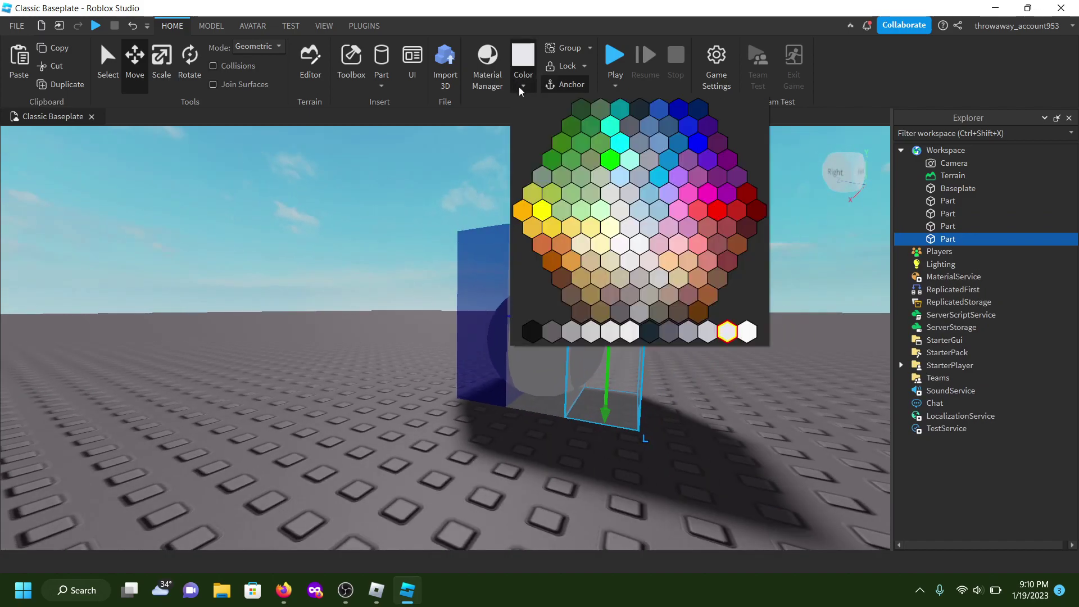
{"action": "left_click", "coordinate": [740, 197]}
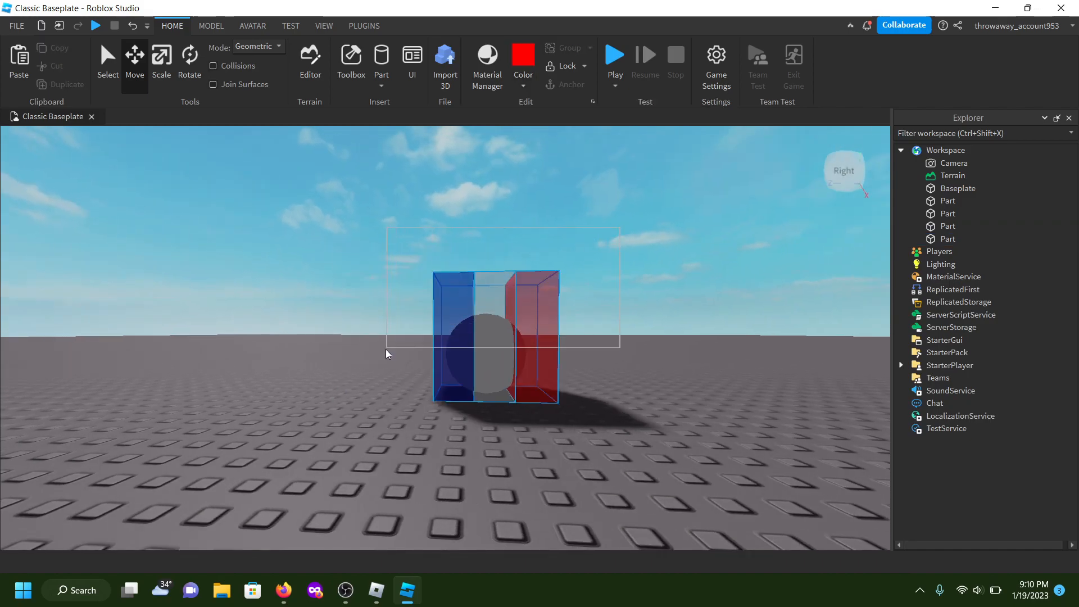
Scale the blue, white and red panels up until they enclose the sphere
{"action": "left_click", "coordinate": [162, 59]}
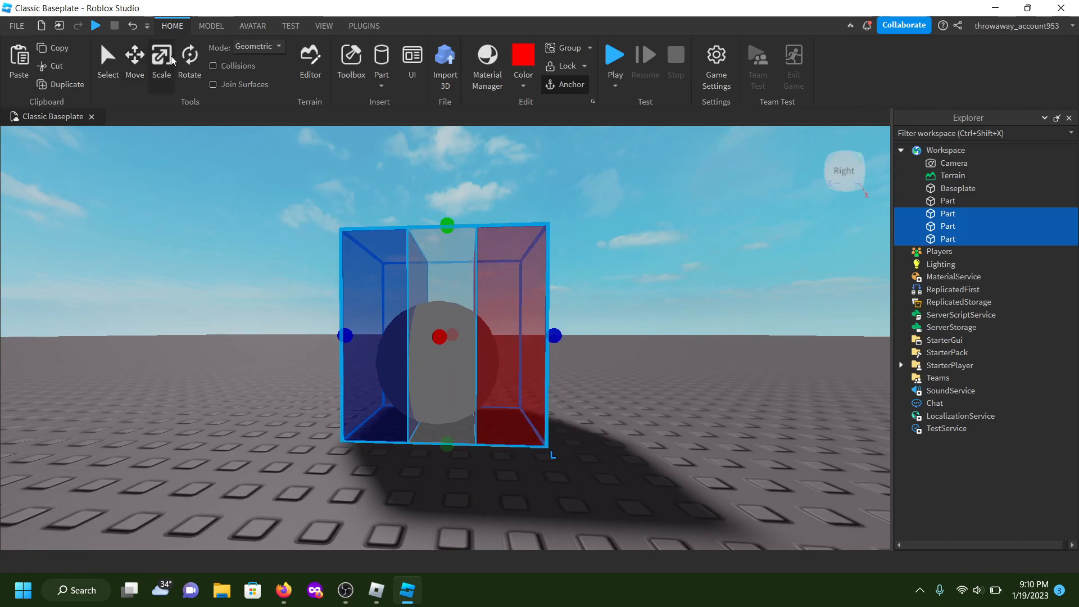
{"action": "left_click", "coordinate": [212, 26]}
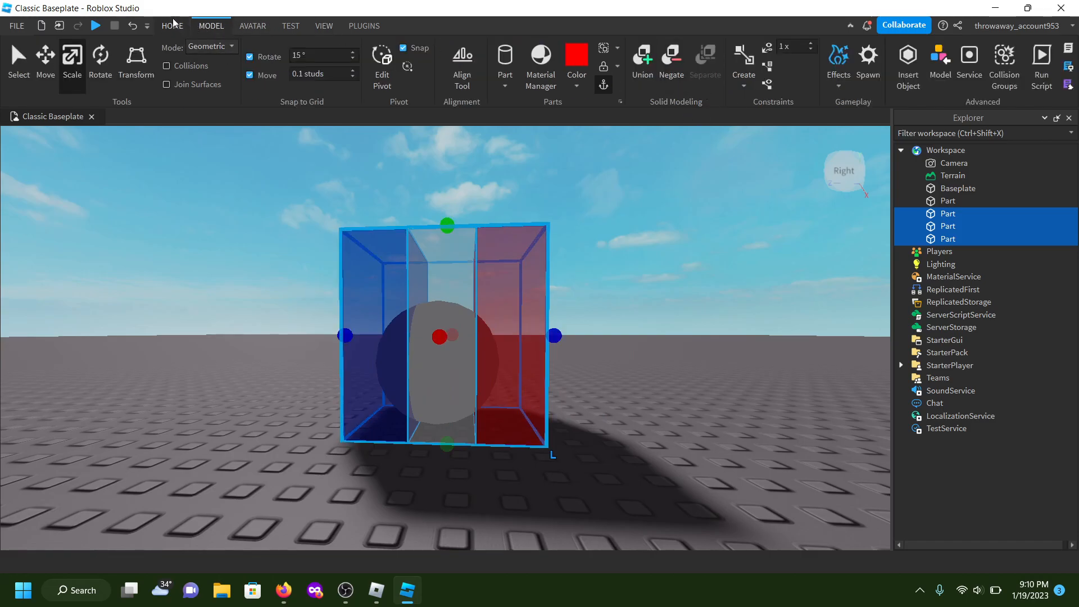
{"action": "left_click", "coordinate": [172, 26]}
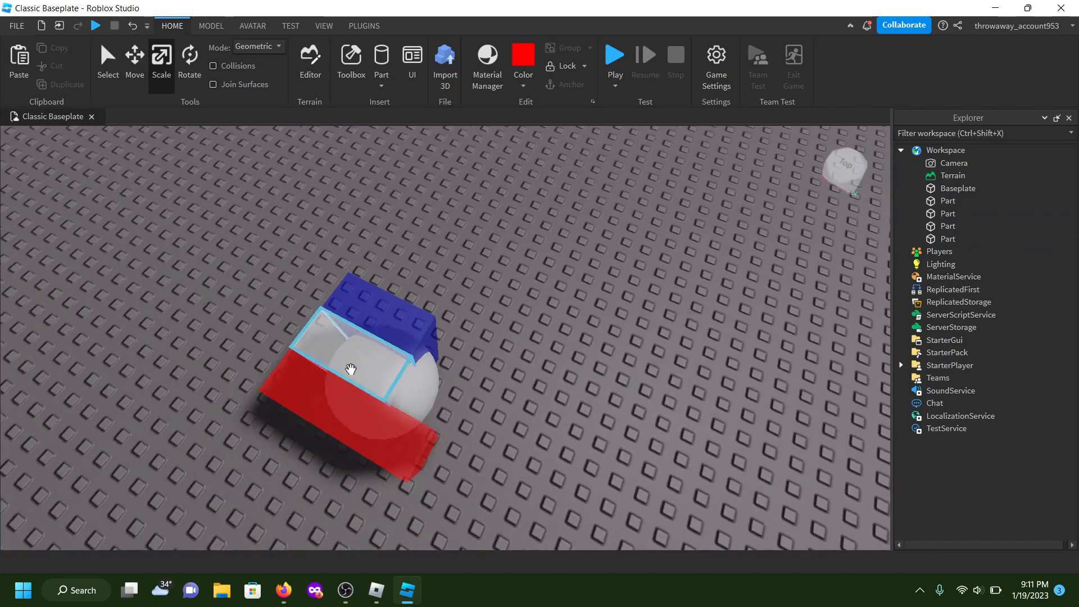
{"action": "left_click", "coordinate": [349, 365]}
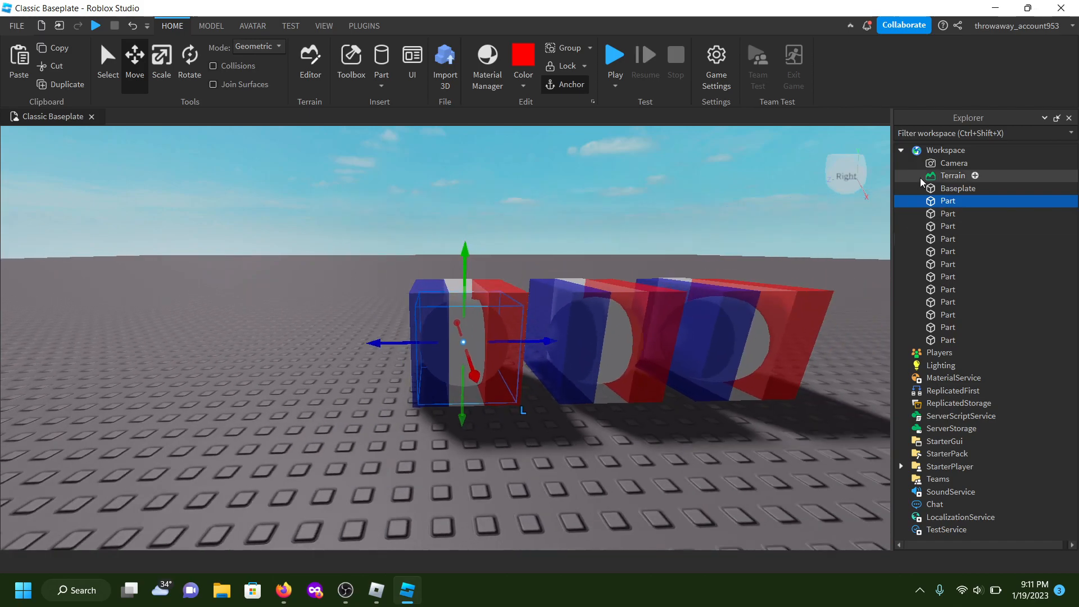
Duplicate the flag-wrapped sphere twice, then negate two panels and union them with the first sphere
{"action": "left_click", "coordinate": [523, 55]}
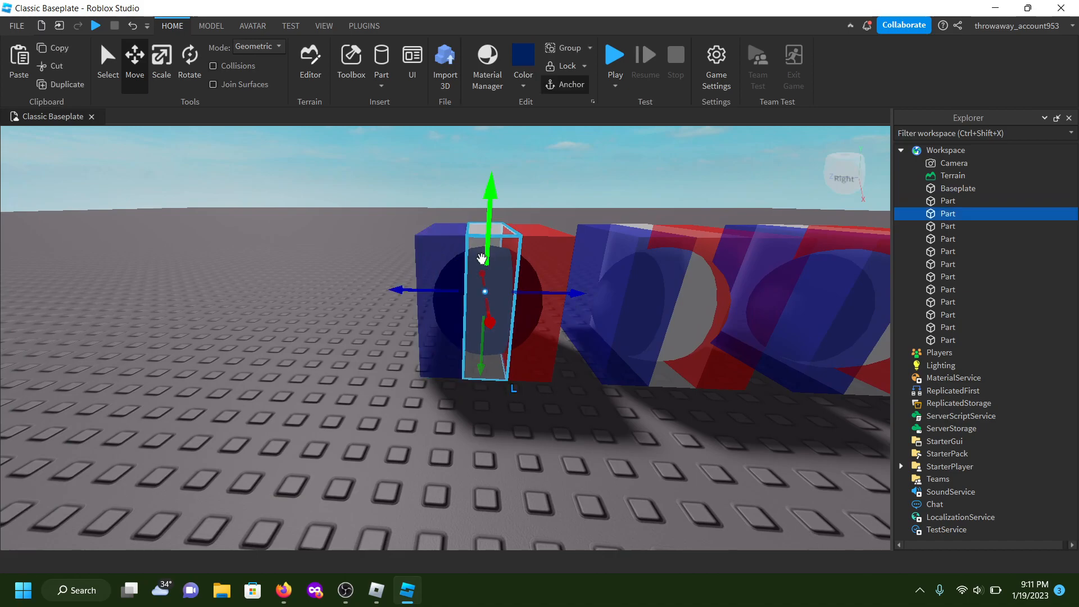
{"action": "left_click", "coordinate": [211, 26]}
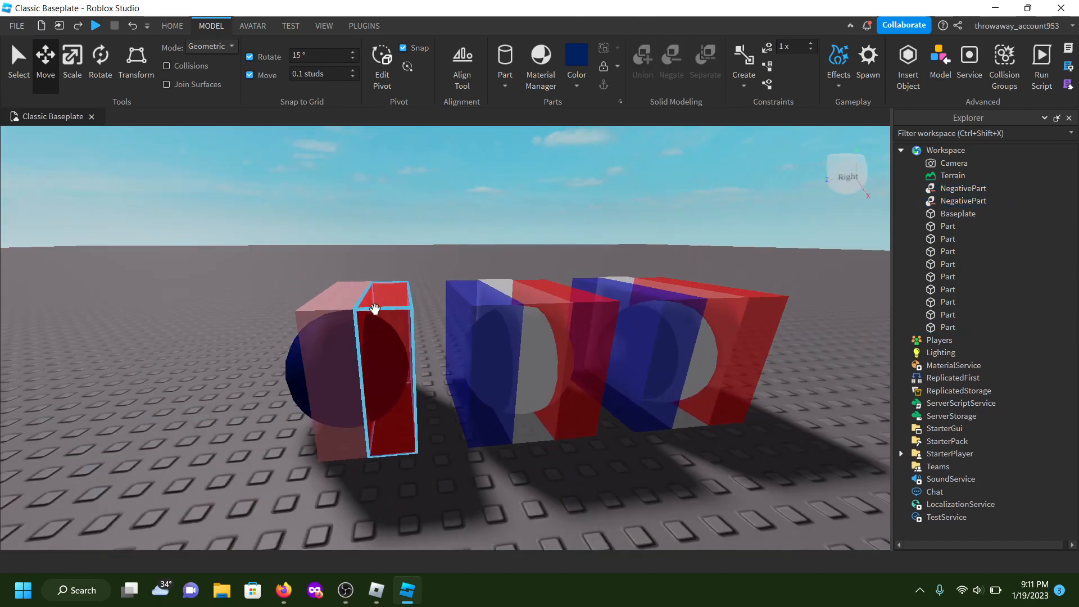
{"action": "left_click", "coordinate": [72, 56]}
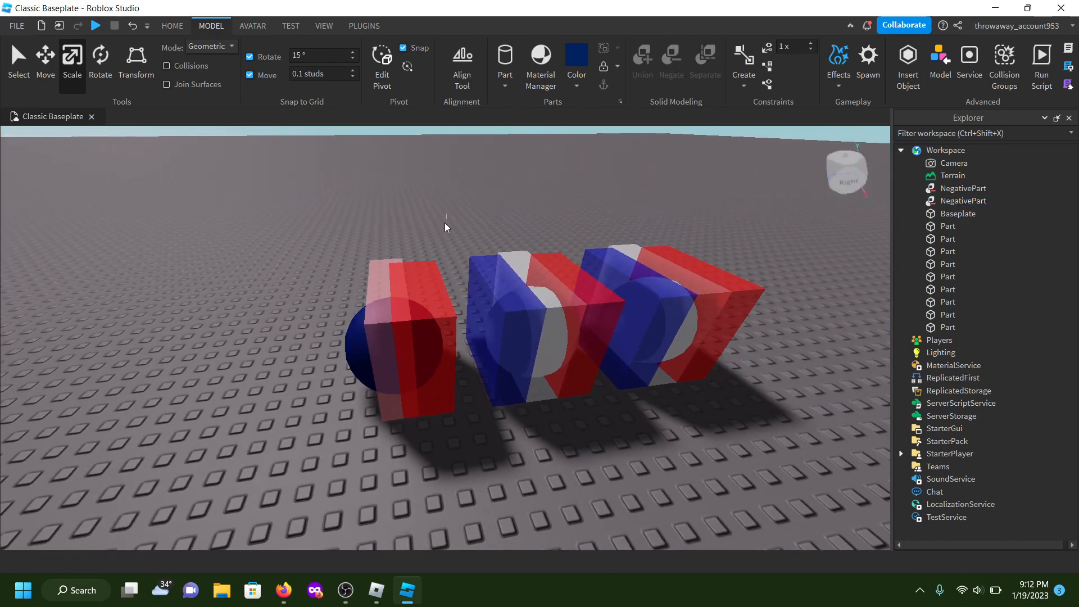
{"action": "left_click", "coordinate": [642, 55]}
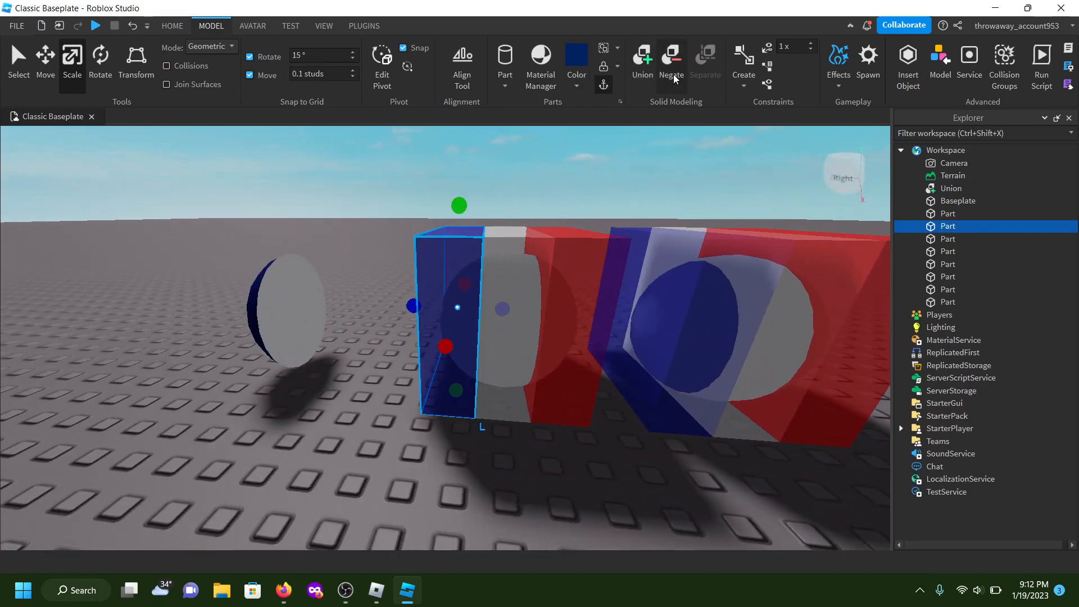
Negate the remaining panels, union them with the sphere copies, and recolour the pieces
{"action": "left_click", "coordinate": [671, 56]}
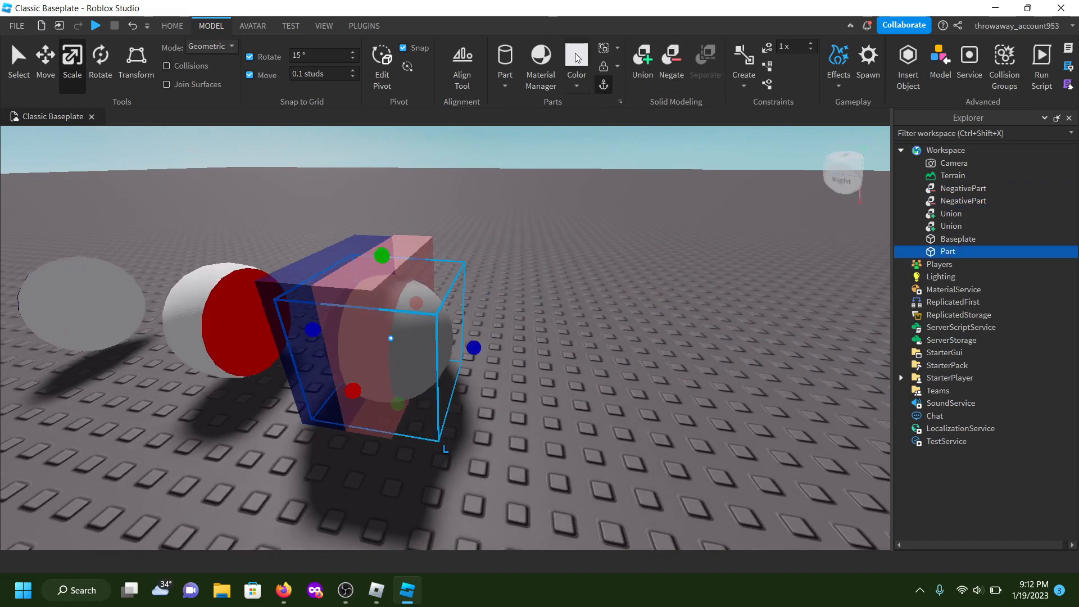
{"action": "left_click", "coordinate": [577, 55]}
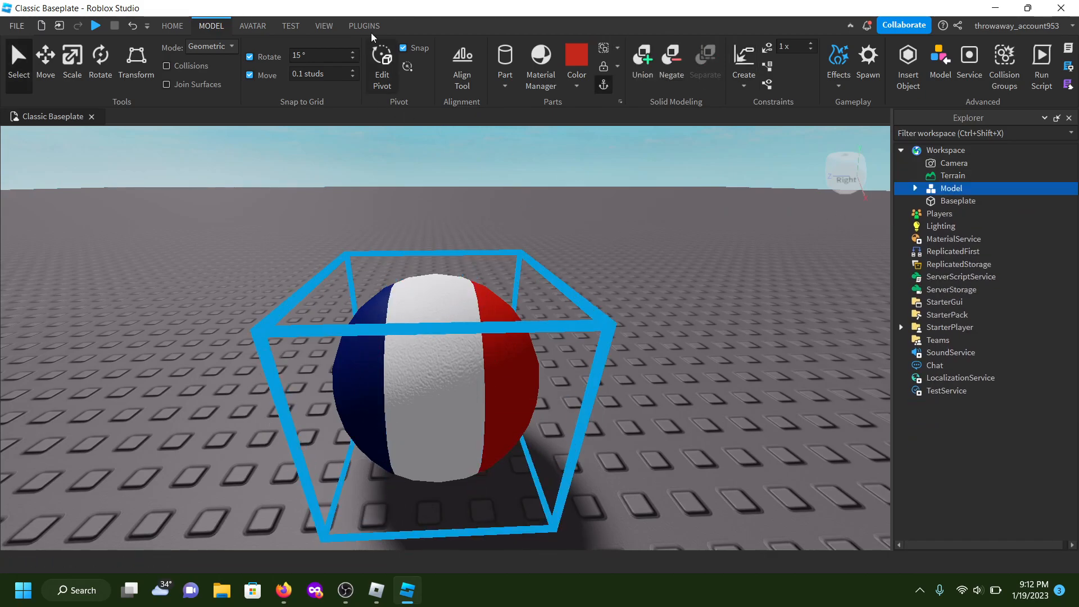
Rename the grouped ball Model to France in the Properties window
{"action": "left_click", "coordinate": [323, 25]}
{"action": "type", "text": "France"}
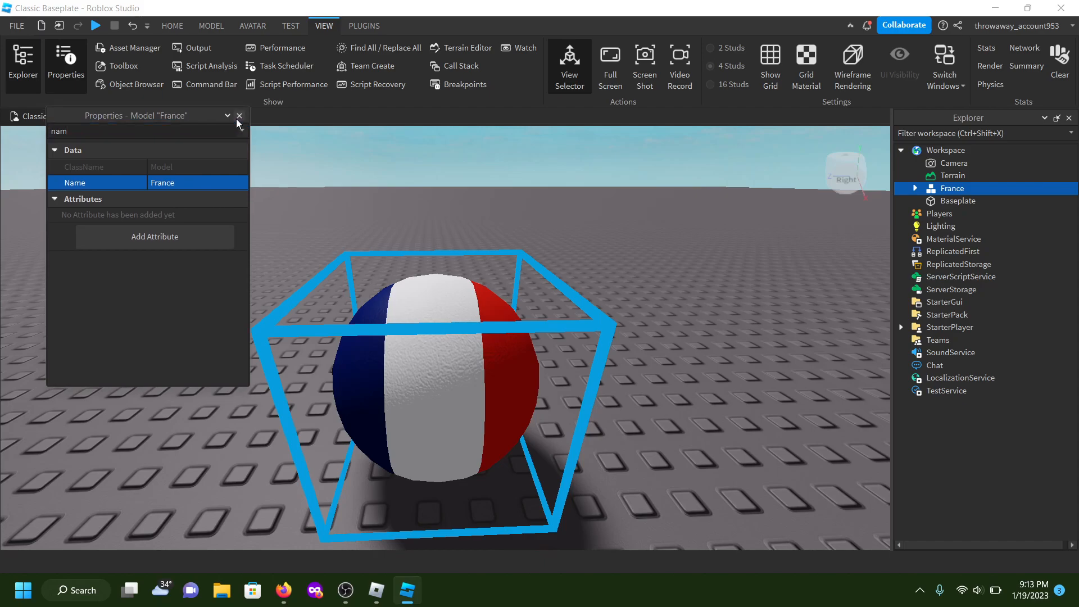
{"action": "left_click", "coordinate": [240, 115]}
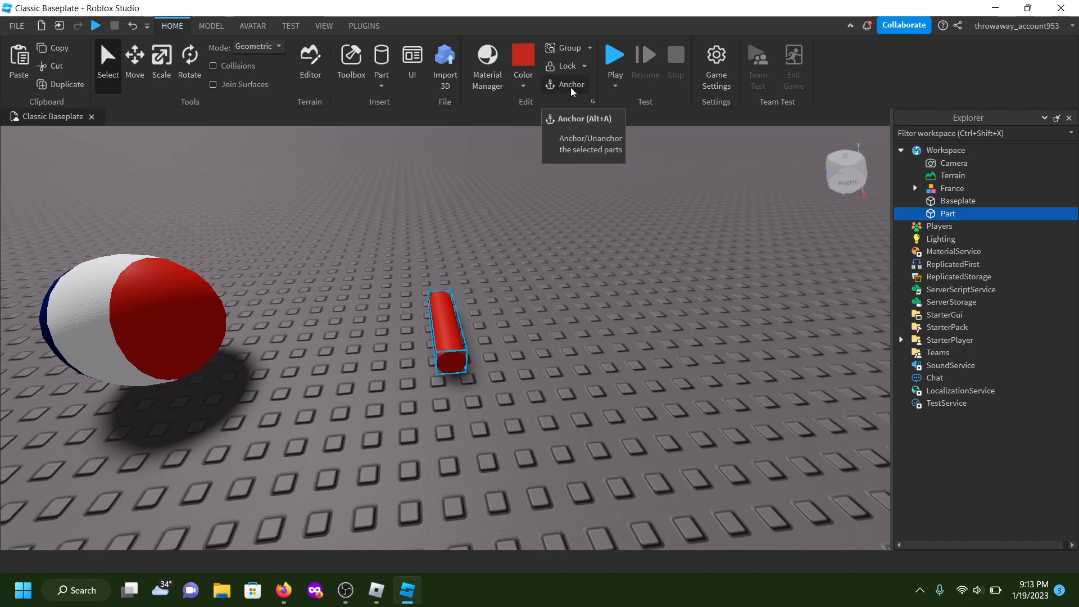
Anchor the new cylinders and colour the two front cylinders white
{"action": "left_click", "coordinate": [522, 57]}
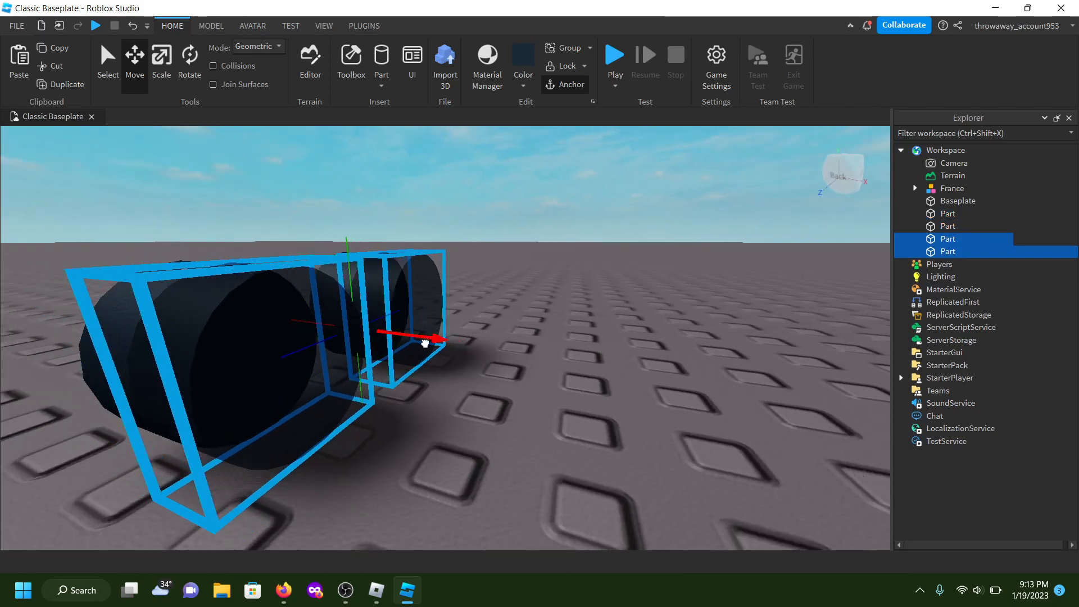
{"action": "left_click", "coordinate": [522, 54]}
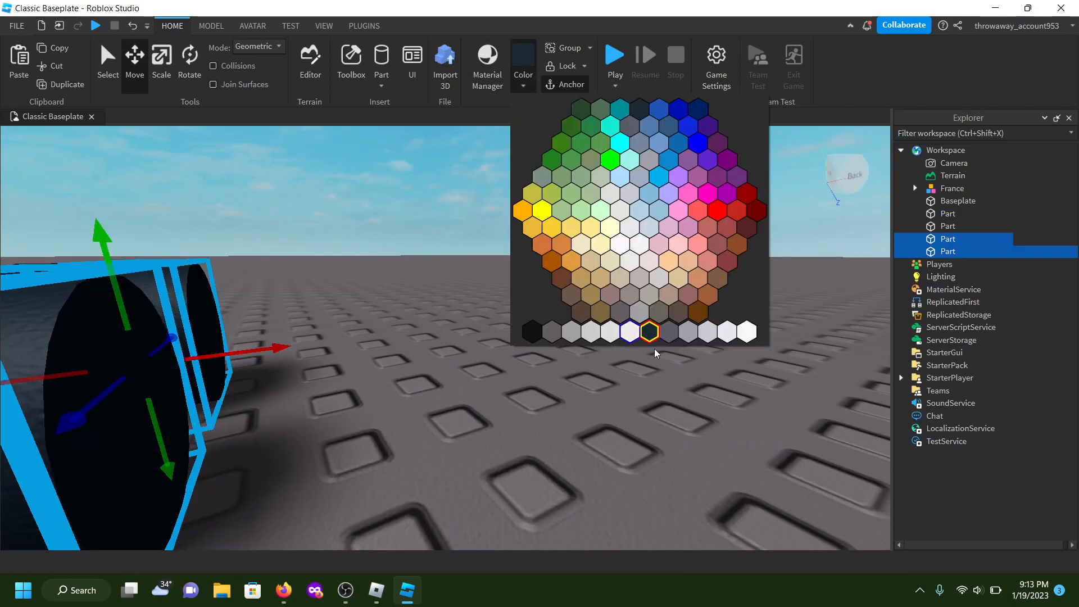
{"action": "left_click", "coordinate": [629, 330]}
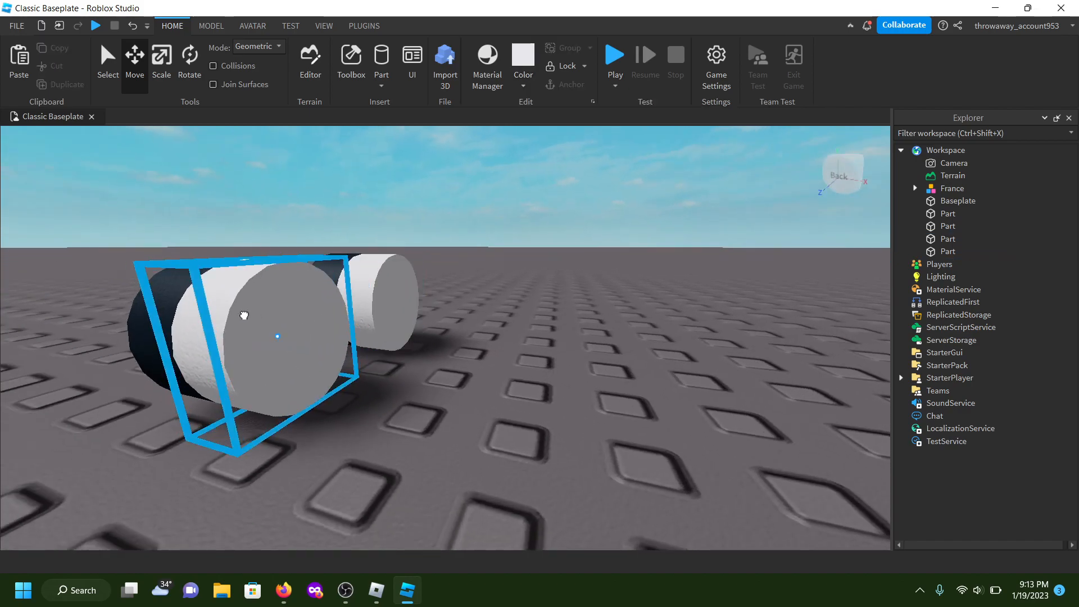
Scale and position both white cylinders onto the black cylinders to form two eyes
{"action": "left_click", "coordinate": [161, 58]}
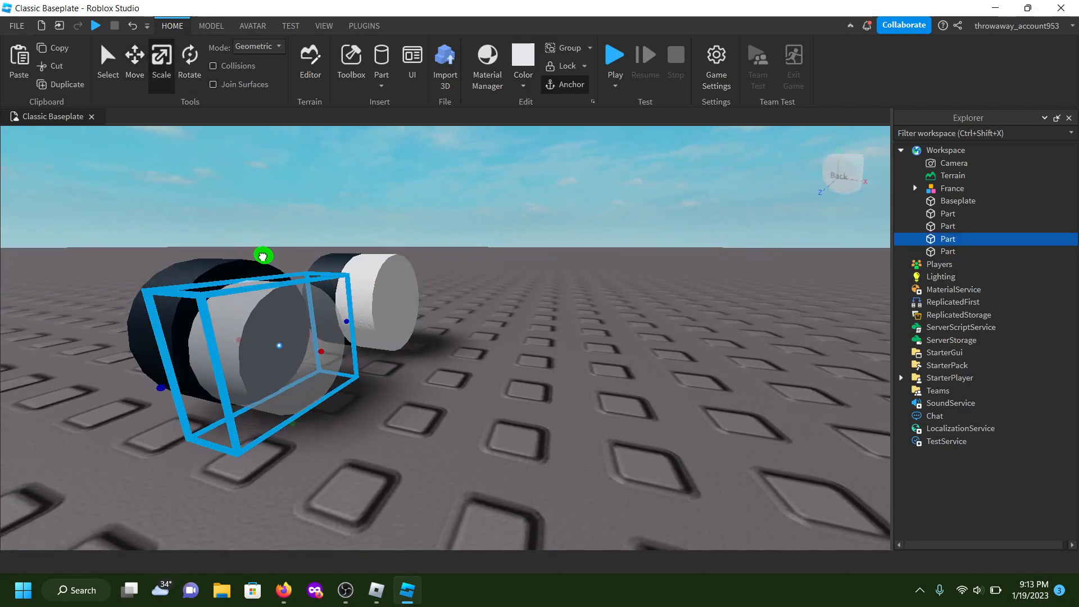
{"action": "left_click", "coordinate": [134, 59]}
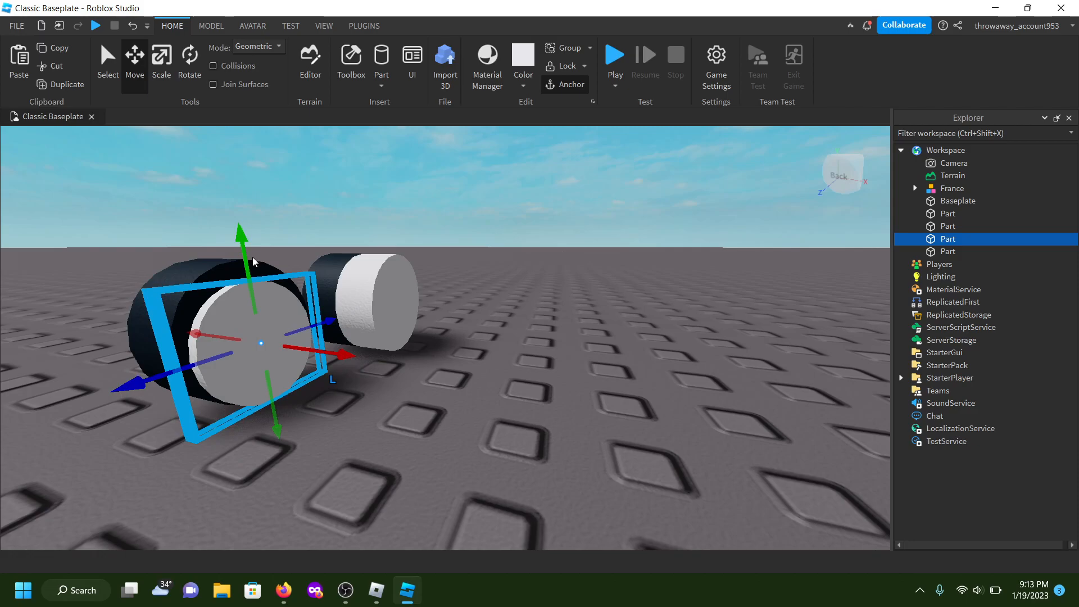
{"action": "left_click", "coordinate": [947, 251]}
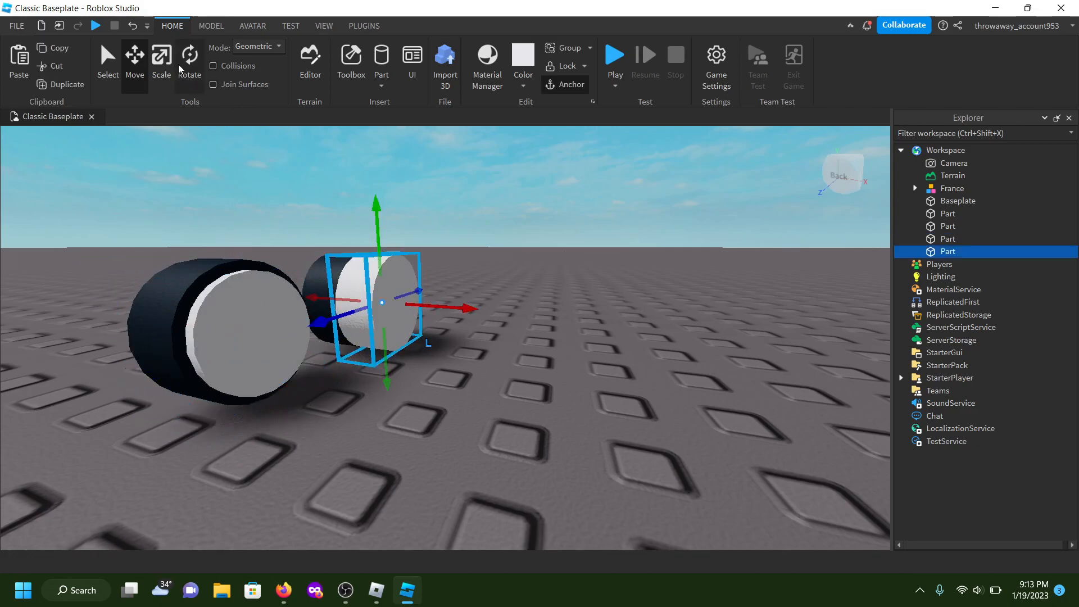
{"action": "left_click", "coordinate": [161, 58]}
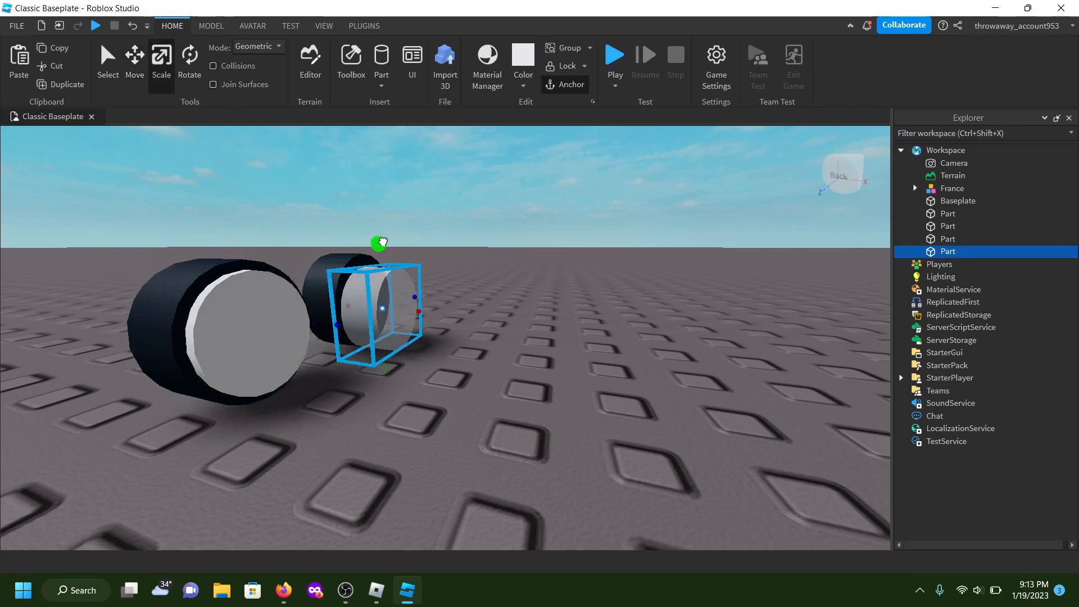
{"action": "left_click", "coordinate": [134, 59]}
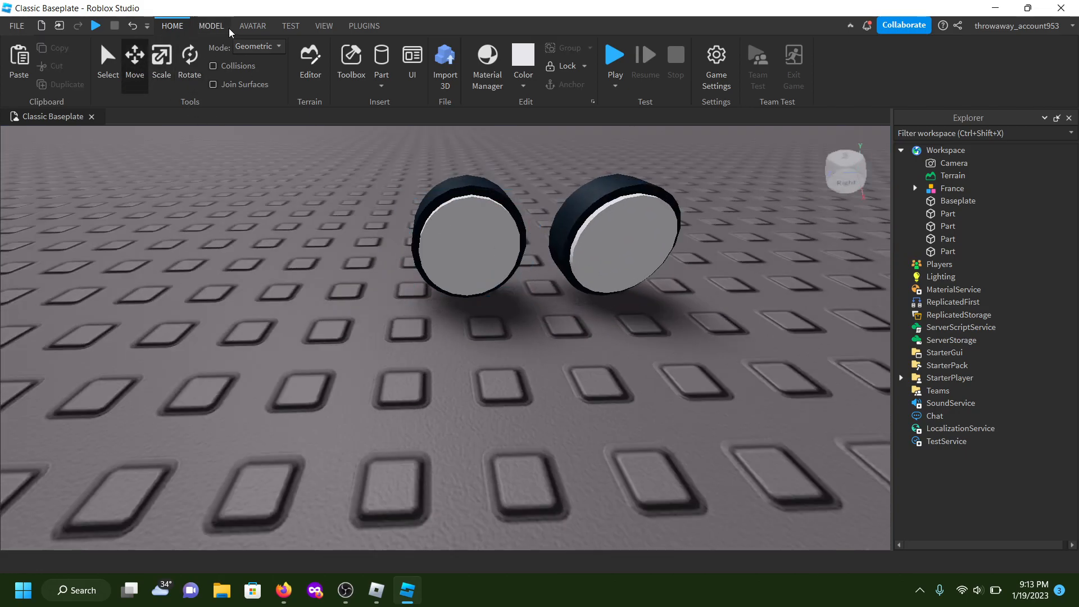
Weld each eye's cylinders together and move both eyes onto the France ball's front
{"action": "left_click", "coordinate": [211, 26]}
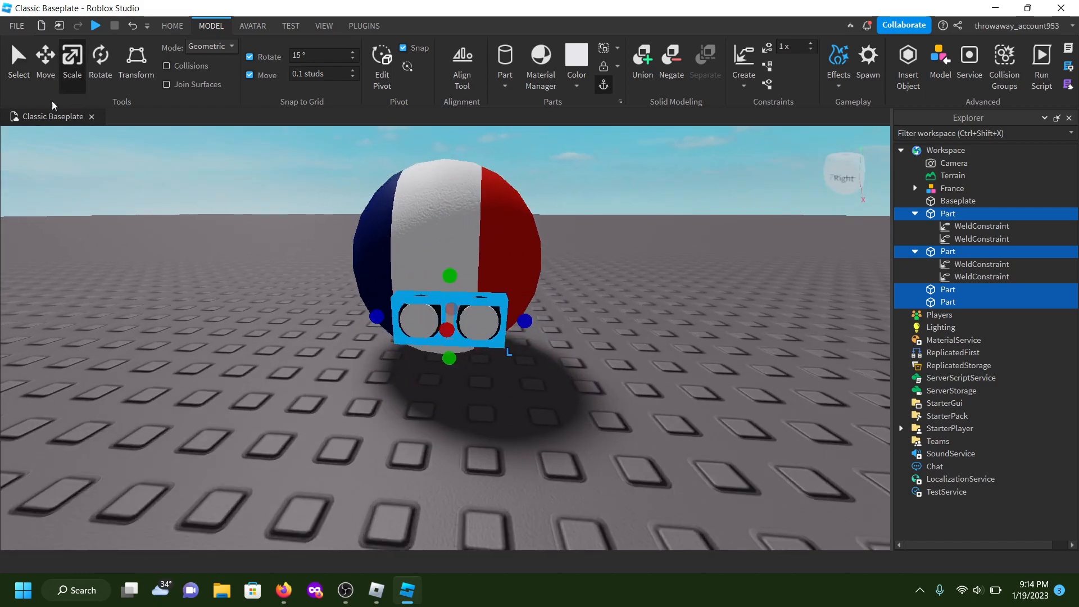
{"action": "left_click", "coordinate": [45, 56]}
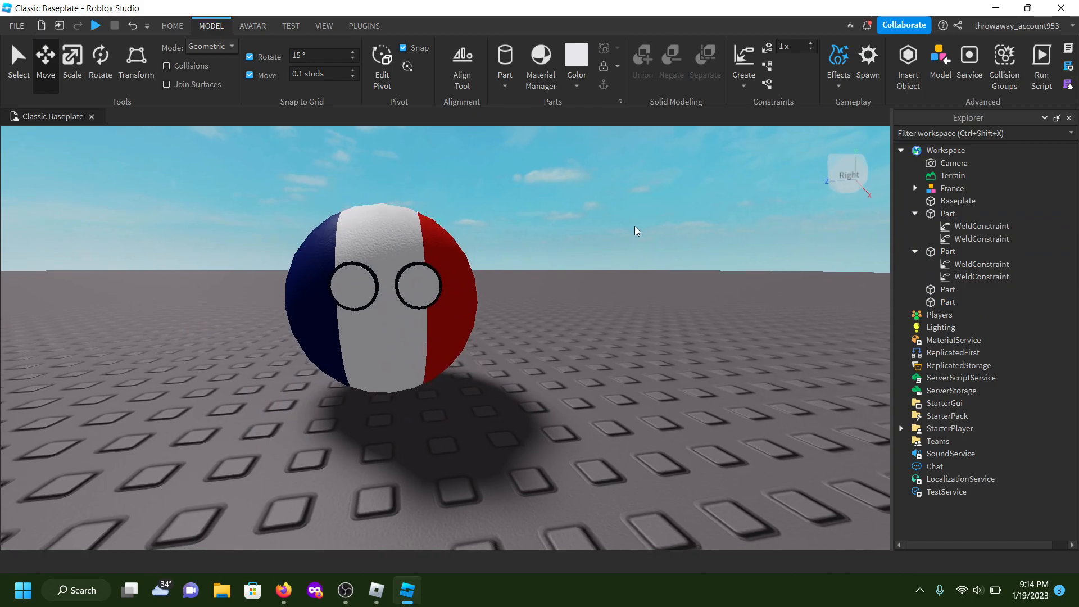
{"action": "left_click", "coordinate": [421, 286]}
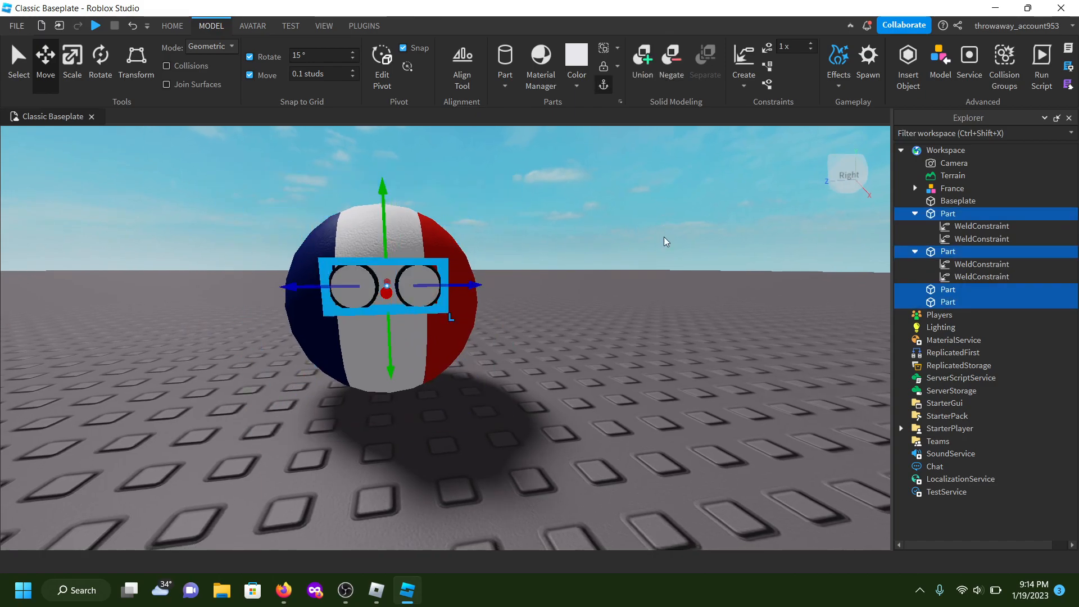
Group the four eye parts into a model named Eyes, then start a play test
{"action": "left_click", "coordinate": [324, 25]}
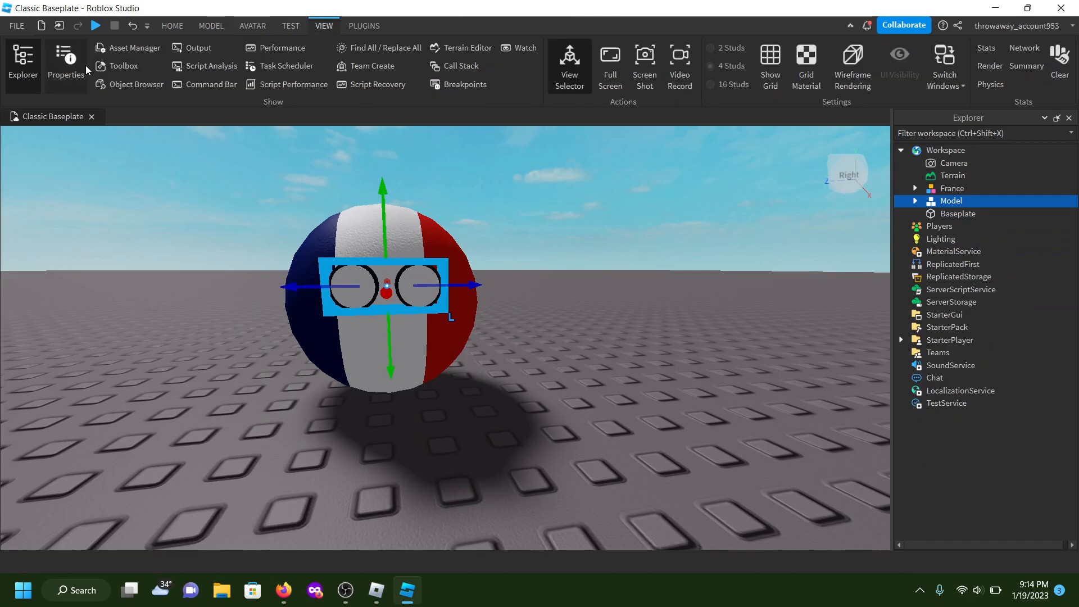
{"action": "left_click", "coordinate": [66, 68]}
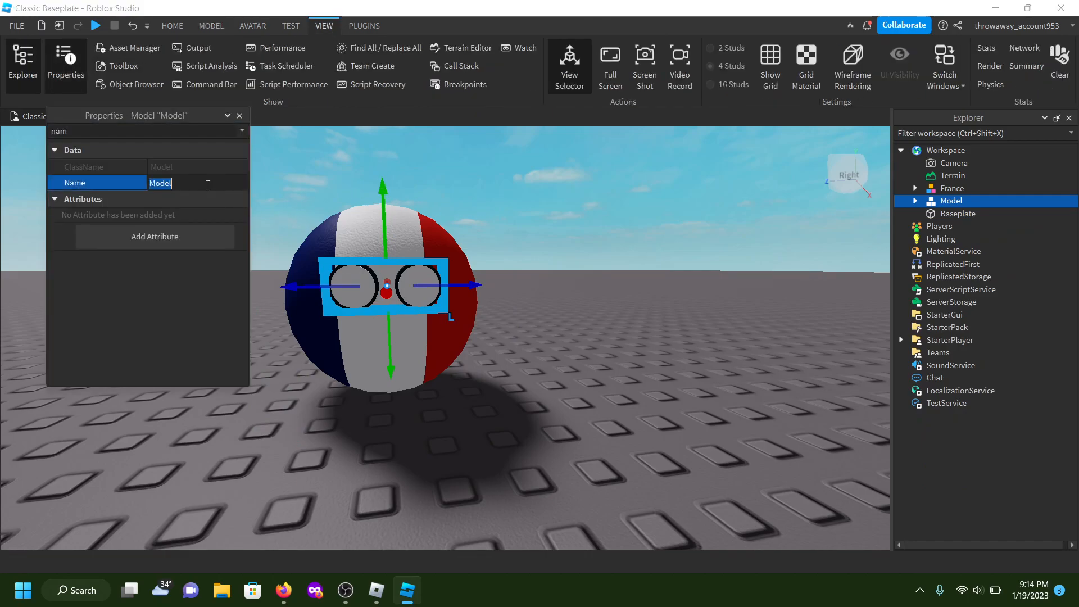
{"action": "type", "text": "Eyes"}
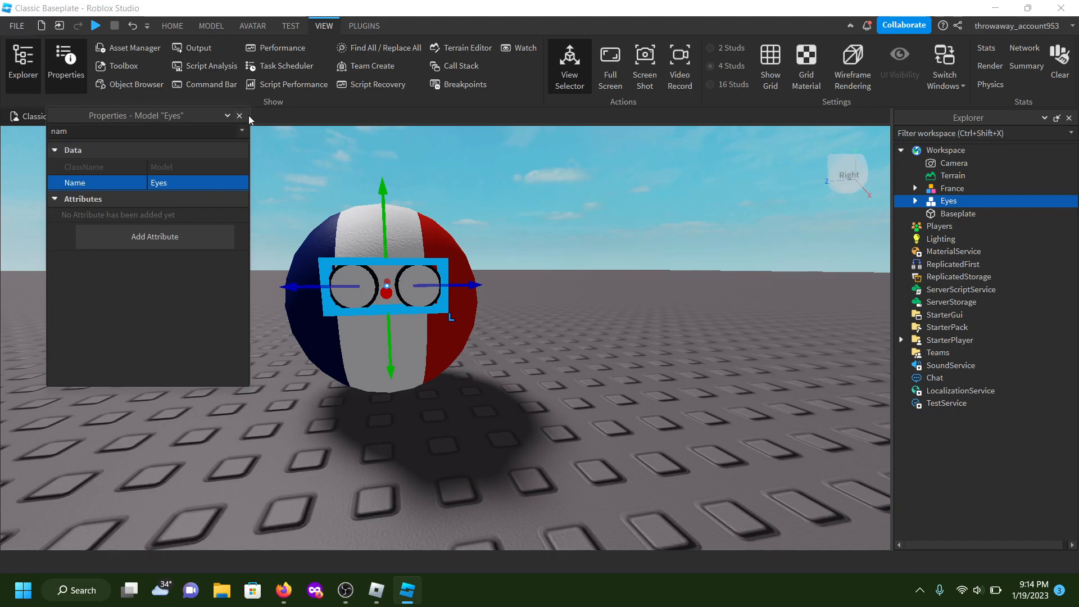
{"action": "left_click", "coordinate": [239, 115]}
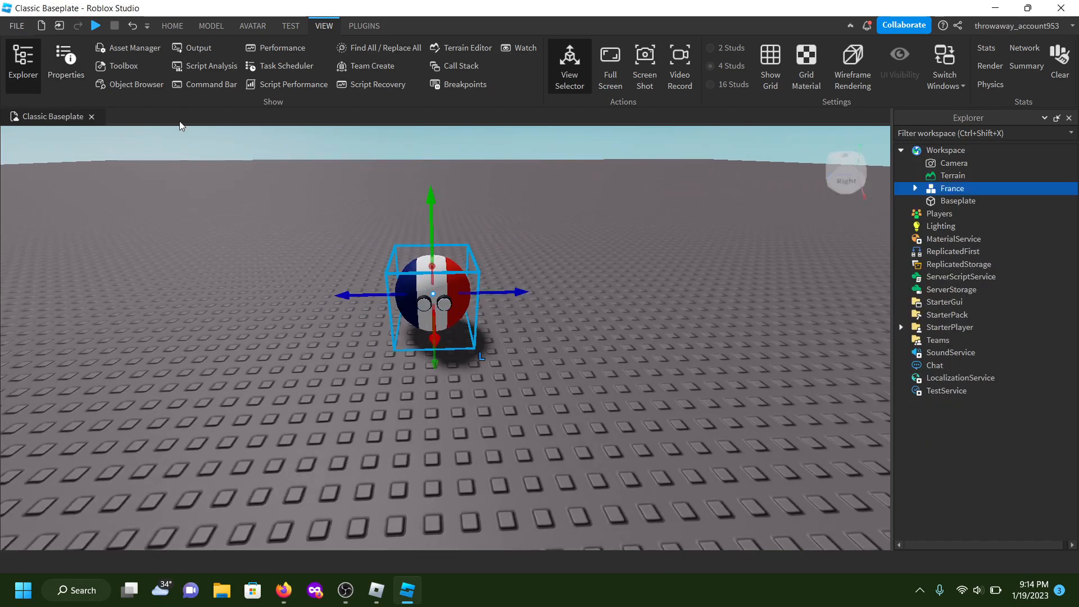
{"action": "left_click", "coordinate": [172, 26]}
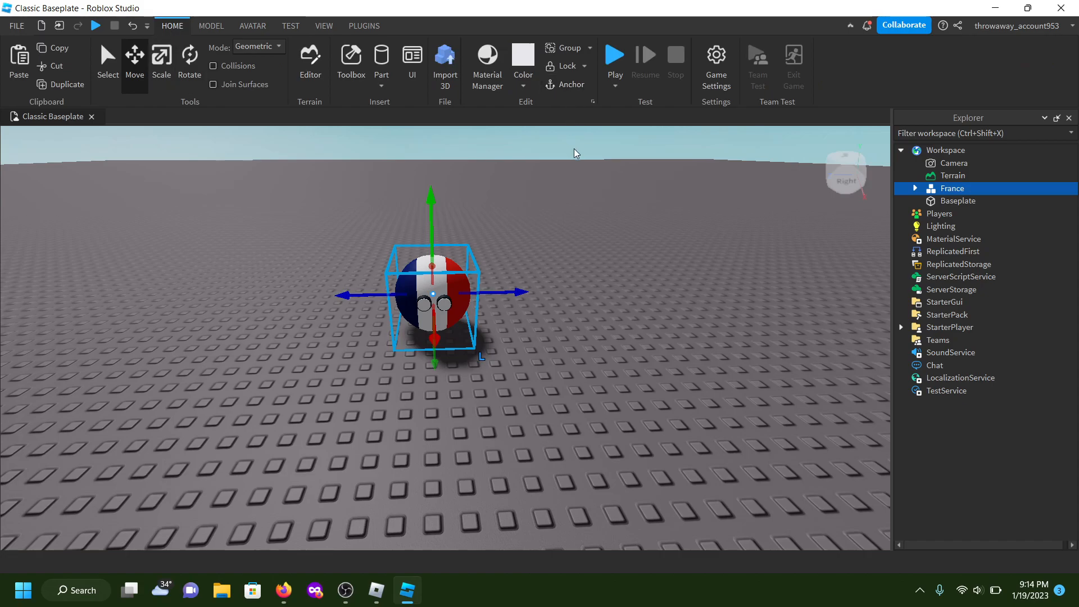
{"action": "left_click", "coordinate": [615, 55]}
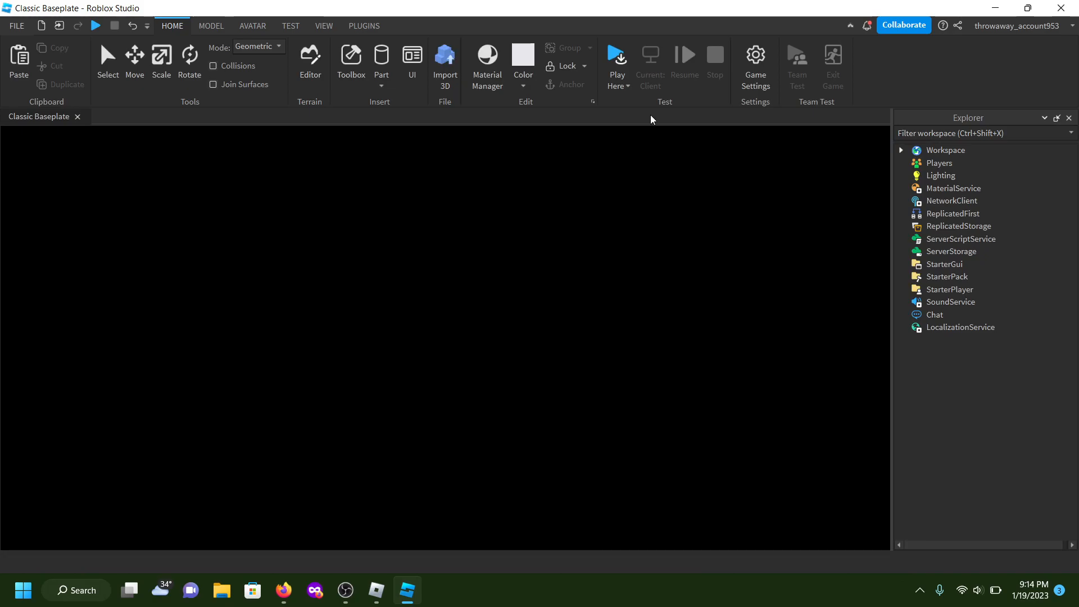
Stop the play test to return to Studio edit mode with the France ball
{"action": "left_click", "coordinate": [617, 59]}
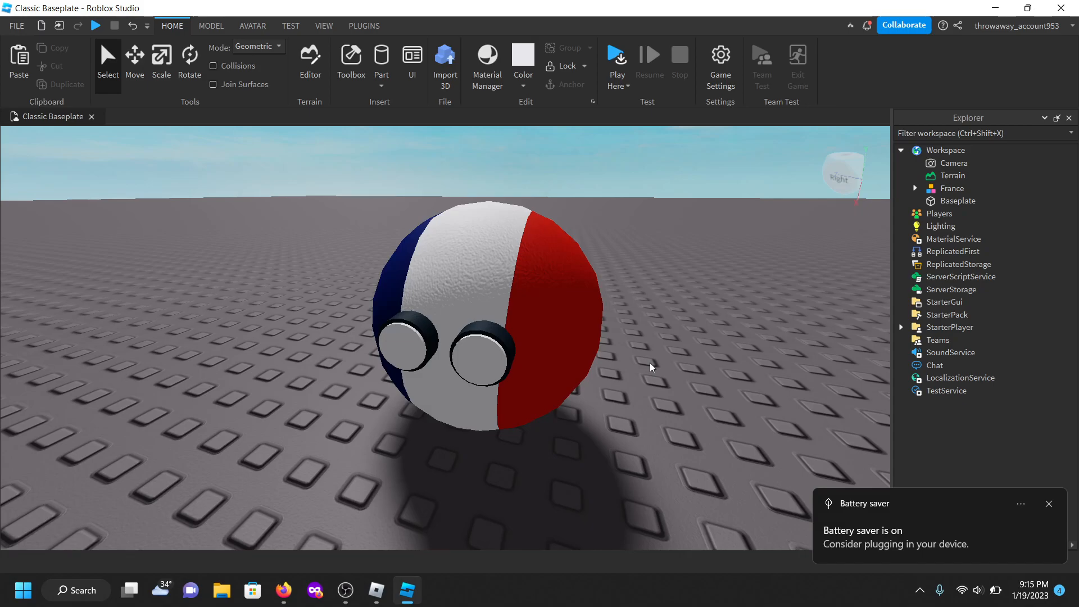
{"action": "left_click", "coordinate": [1049, 503]}
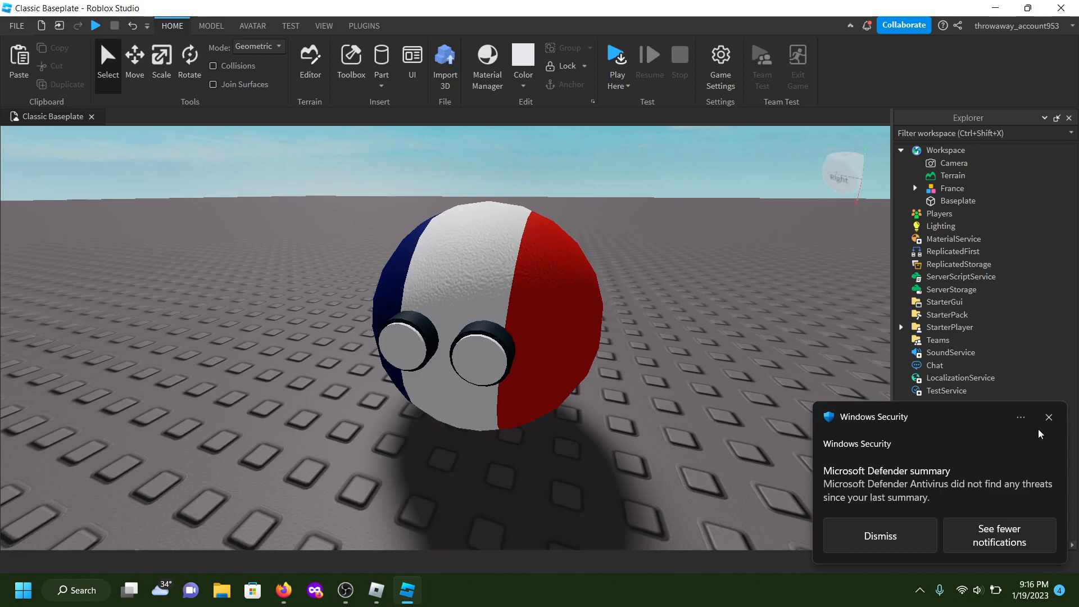
{"action": "left_click", "coordinate": [1049, 417]}
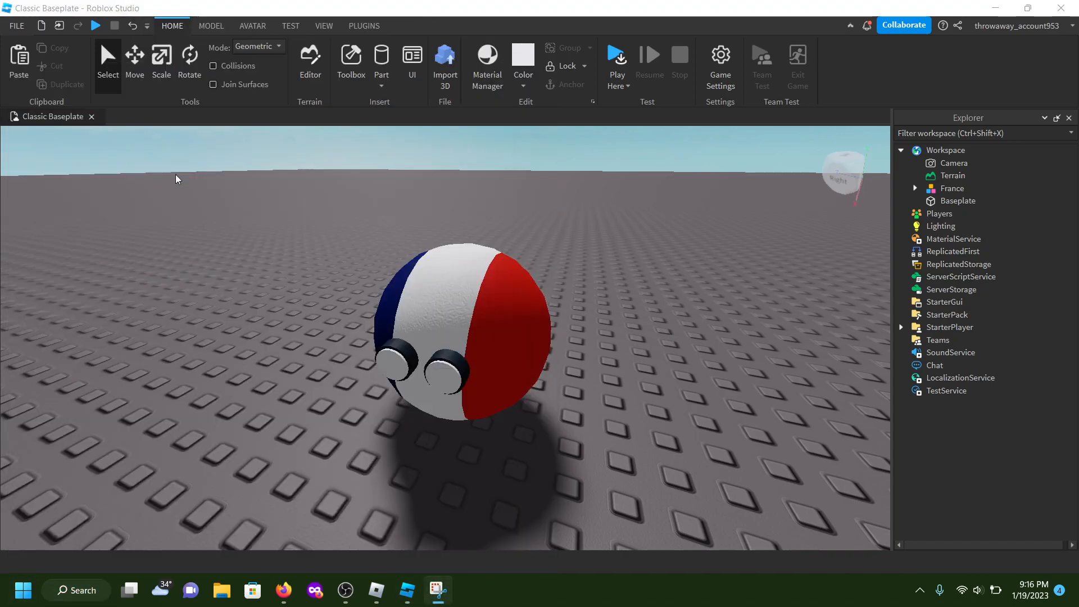
Snip a rectangle around the France ball, then select France and bring up OBS
{"action": "key", "text": "Win+Shift+S"}
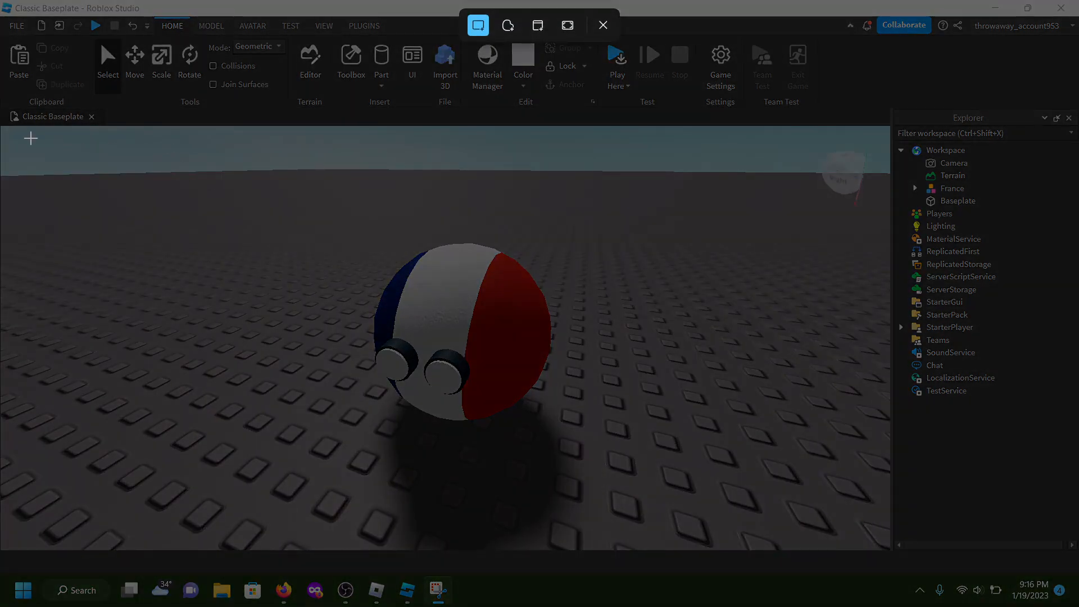
{"action": "left_click_drag", "start_coordinate": [46, 141], "coordinate": [632, 368]}
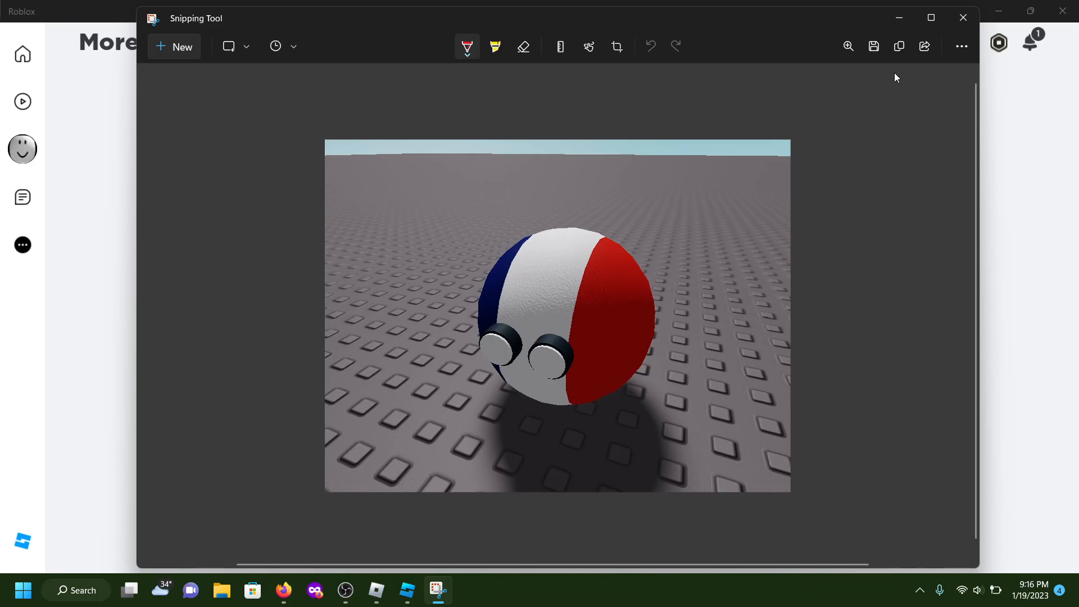
{"action": "left_click", "coordinate": [963, 32]}
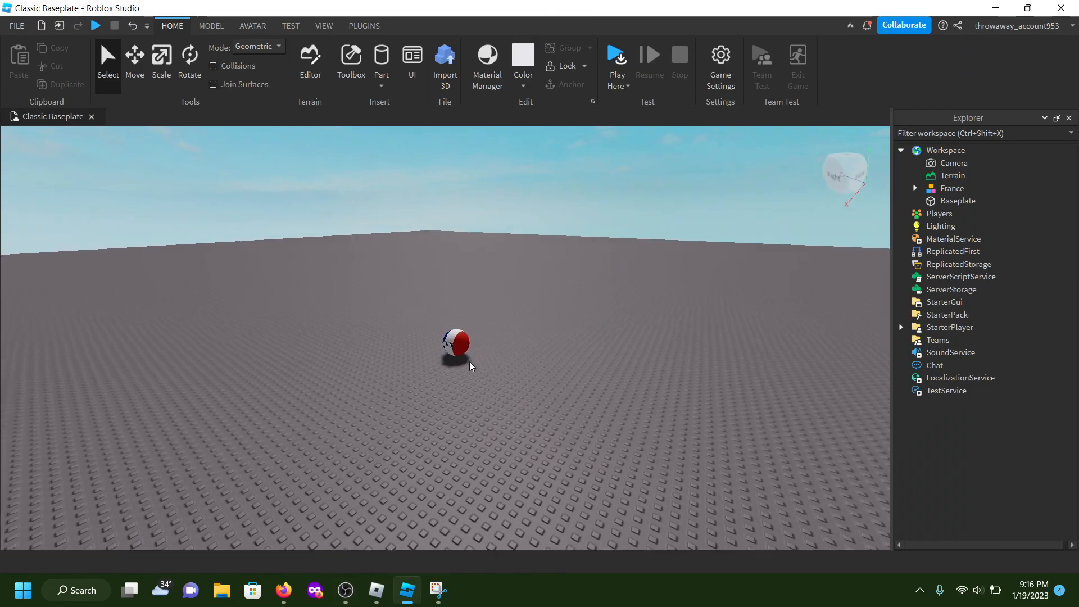
{"action": "left_click", "coordinate": [951, 188]}
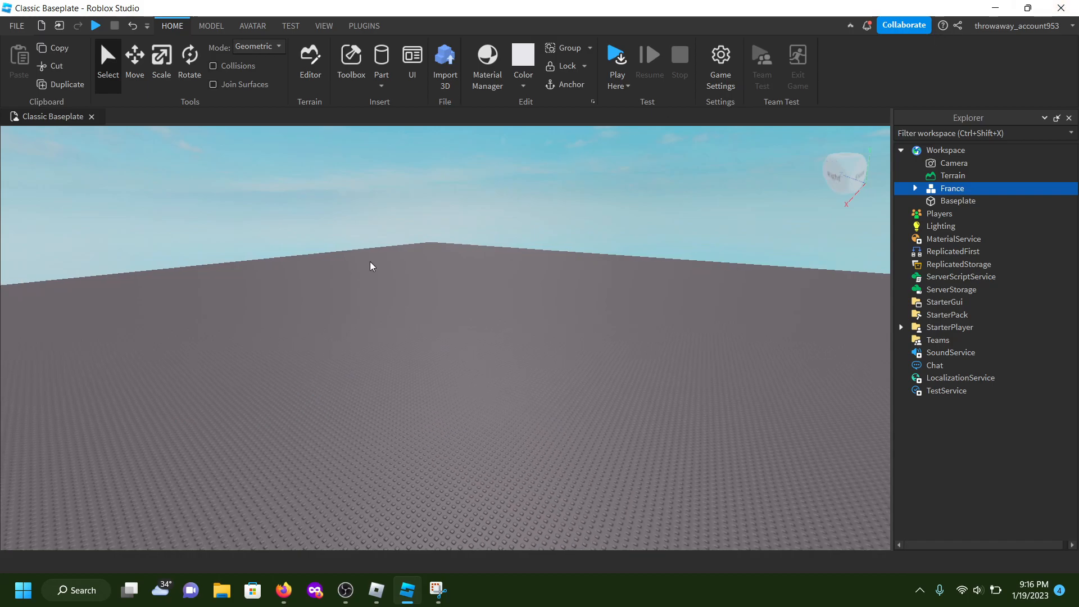
{"action": "left_click", "coordinate": [347, 589]}
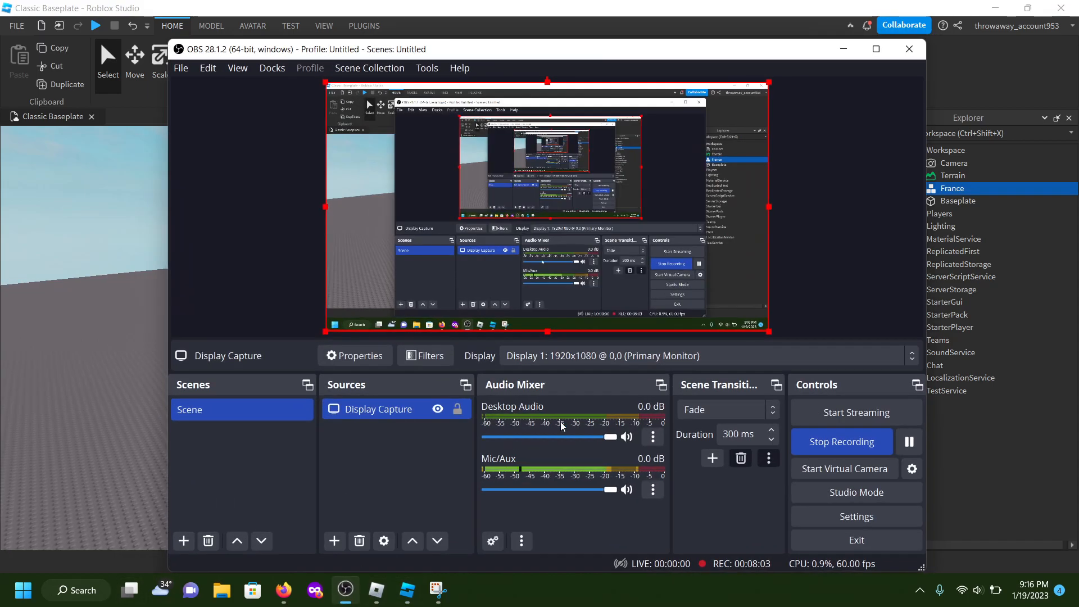